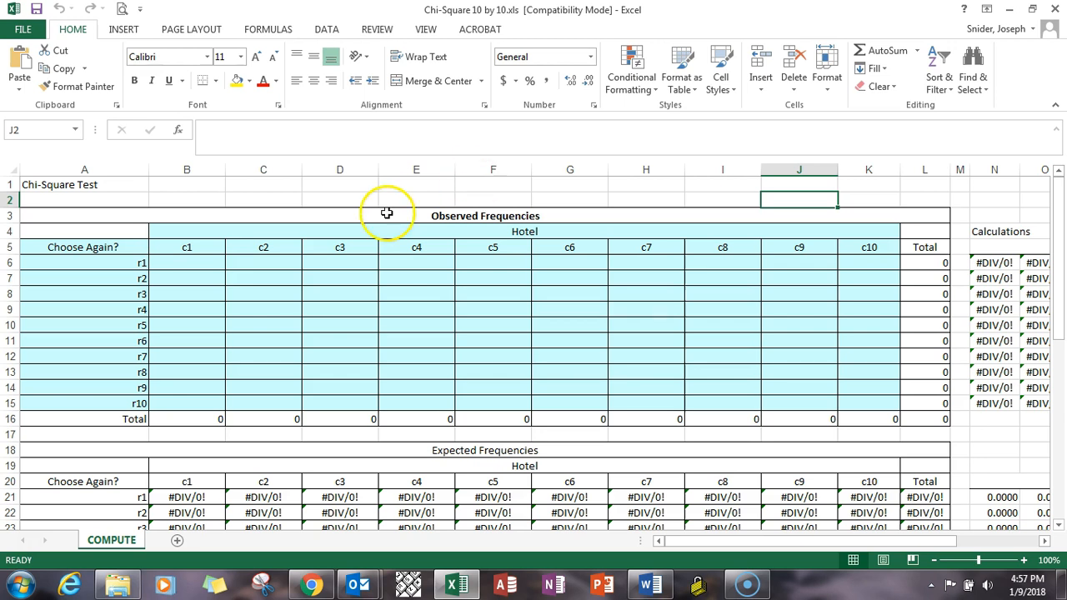
- Review the hotel heading cells and the level of significance value
click(283, 183)
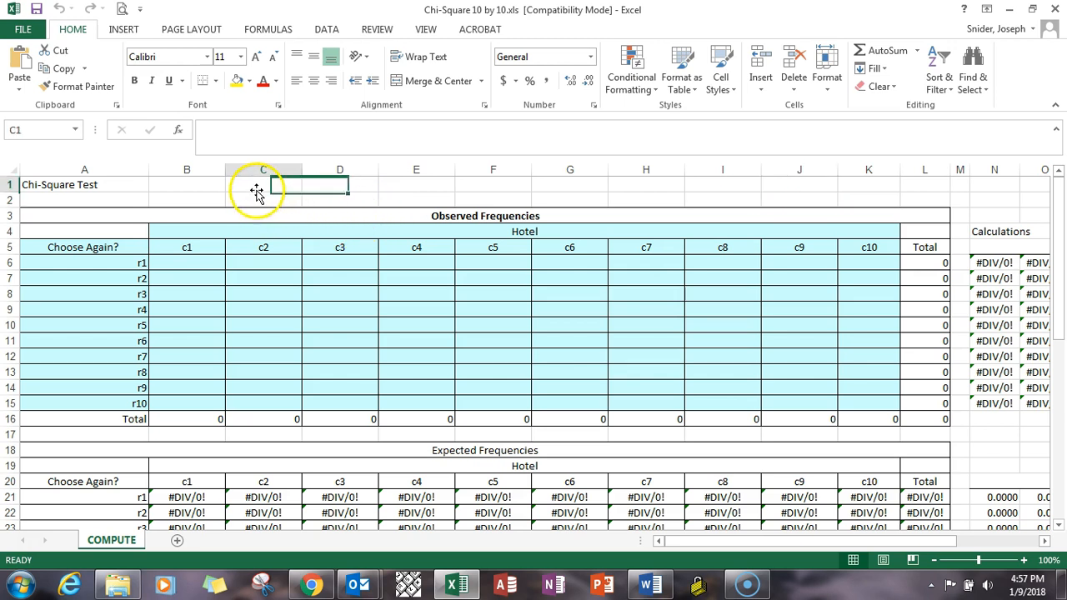
click(264, 183)
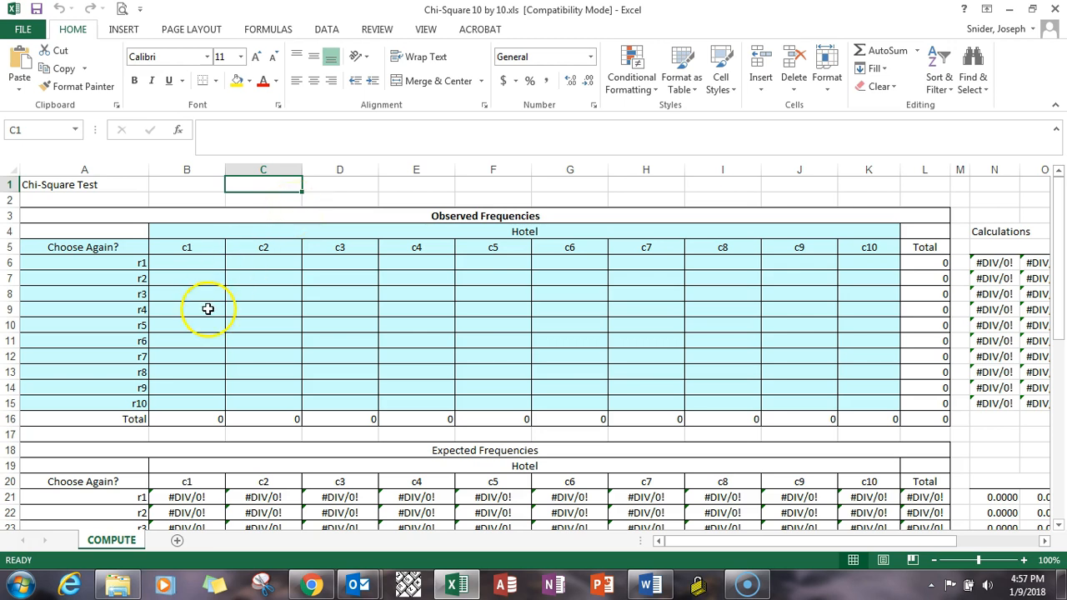
mouse_move(253, 247)
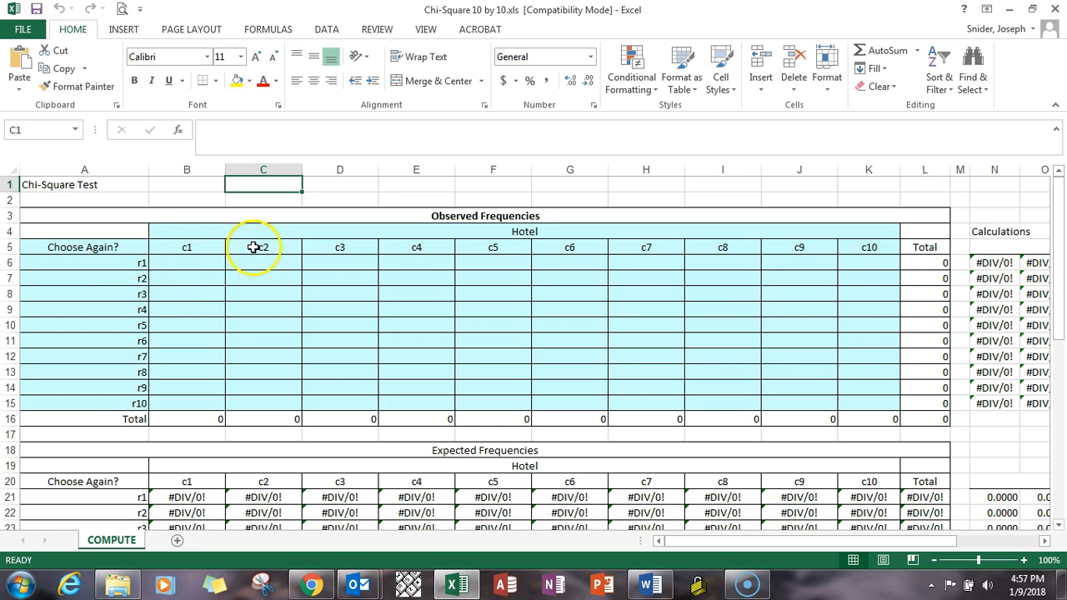
mouse_move(184, 325)
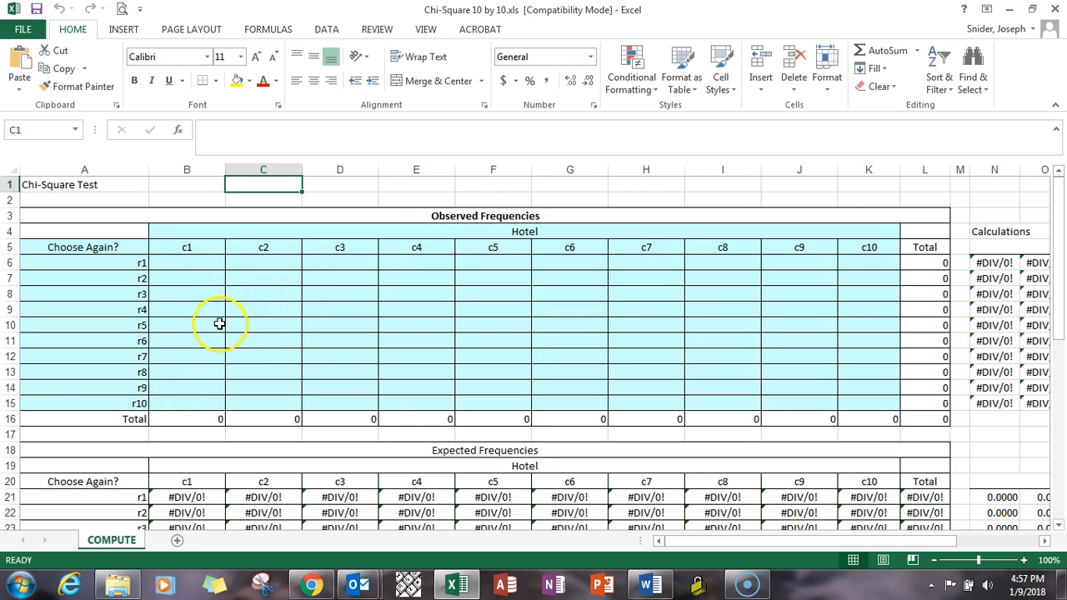
mouse_move(123, 267)
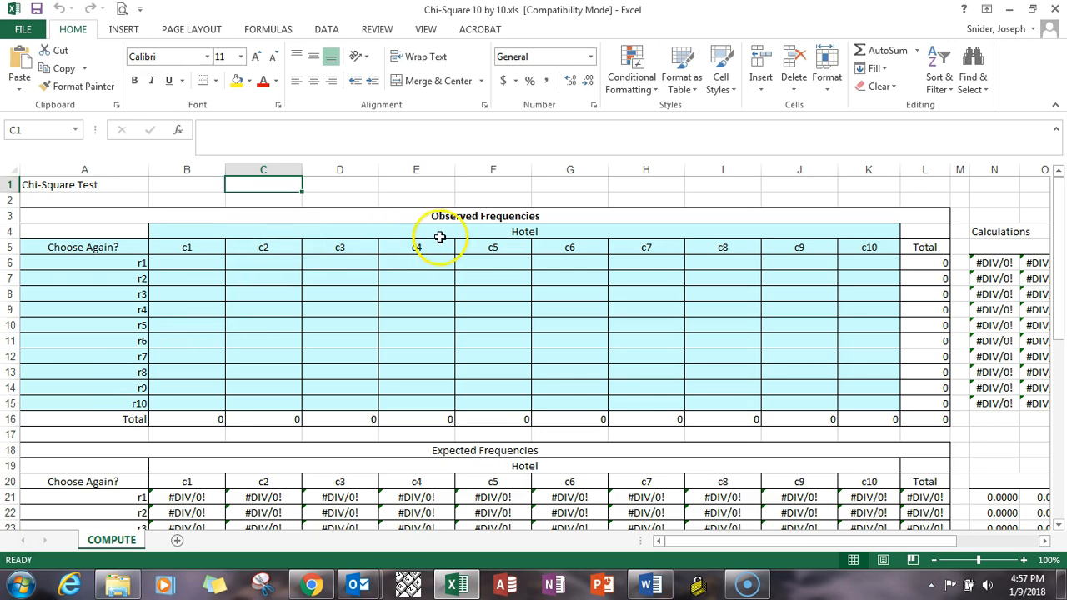
mouse_move(759, 250)
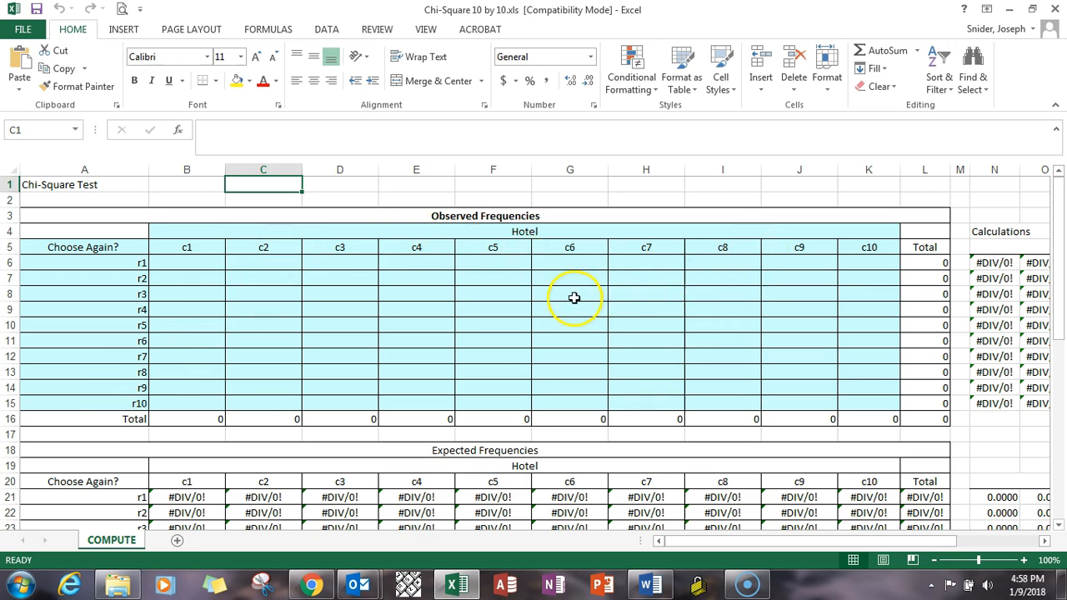
mouse_move(125, 267)
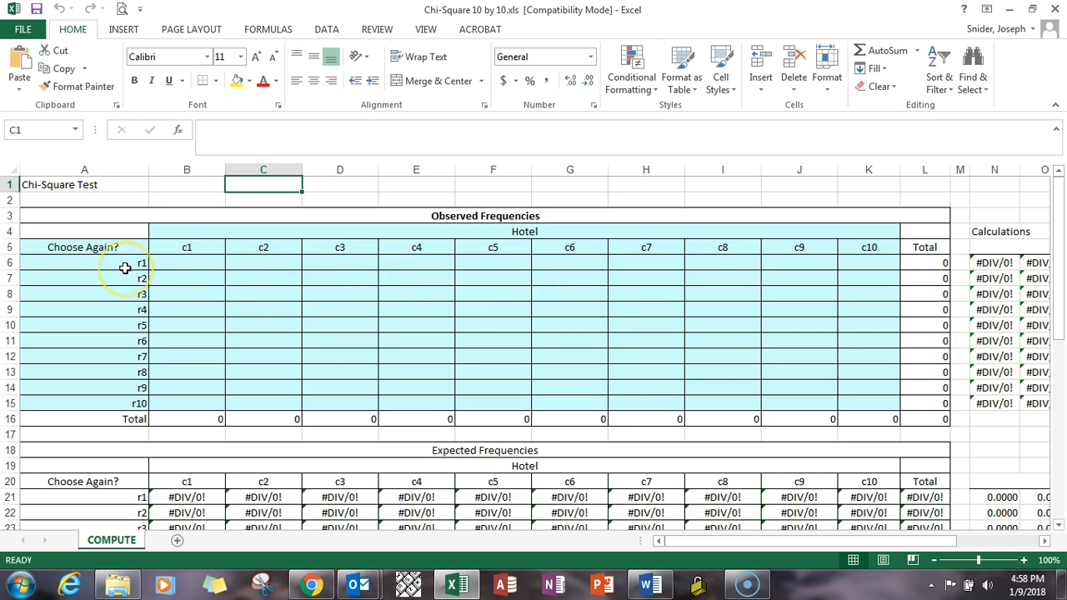
mouse_move(227, 282)
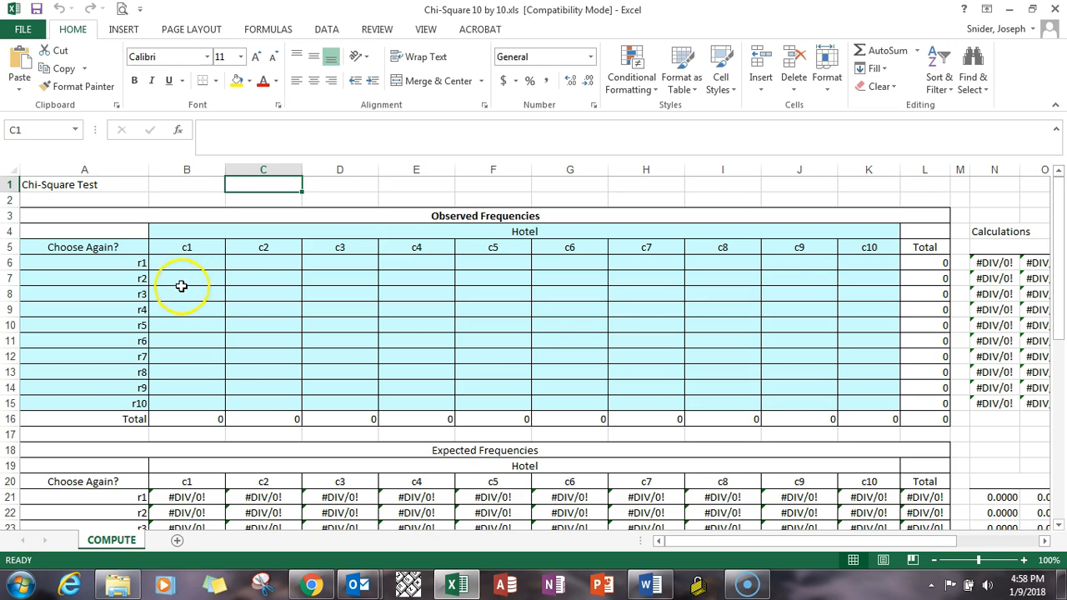
mouse_move(450, 318)
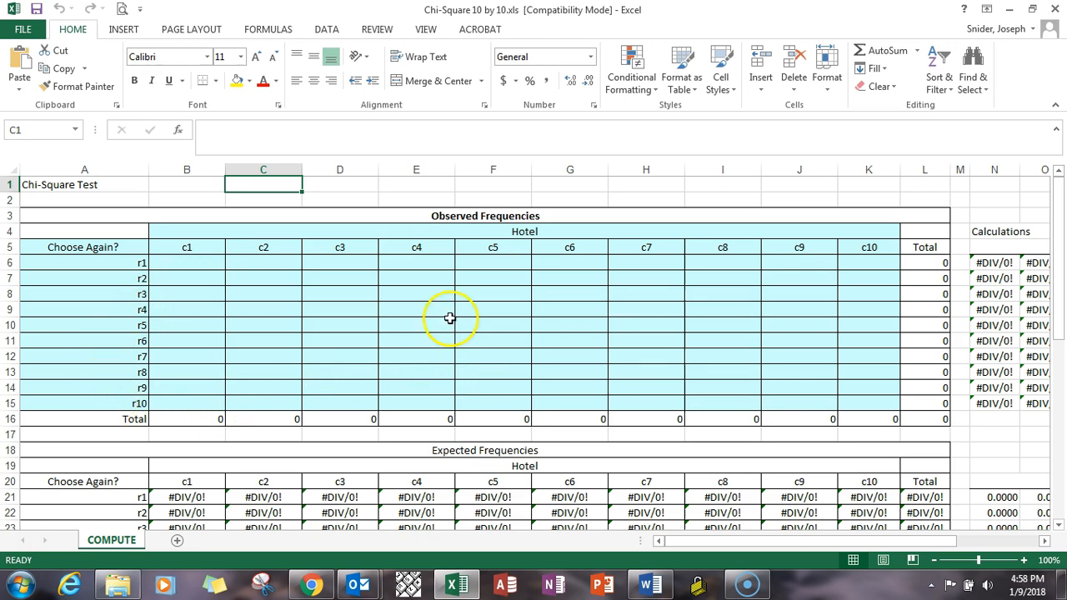
mouse_move(280, 274)
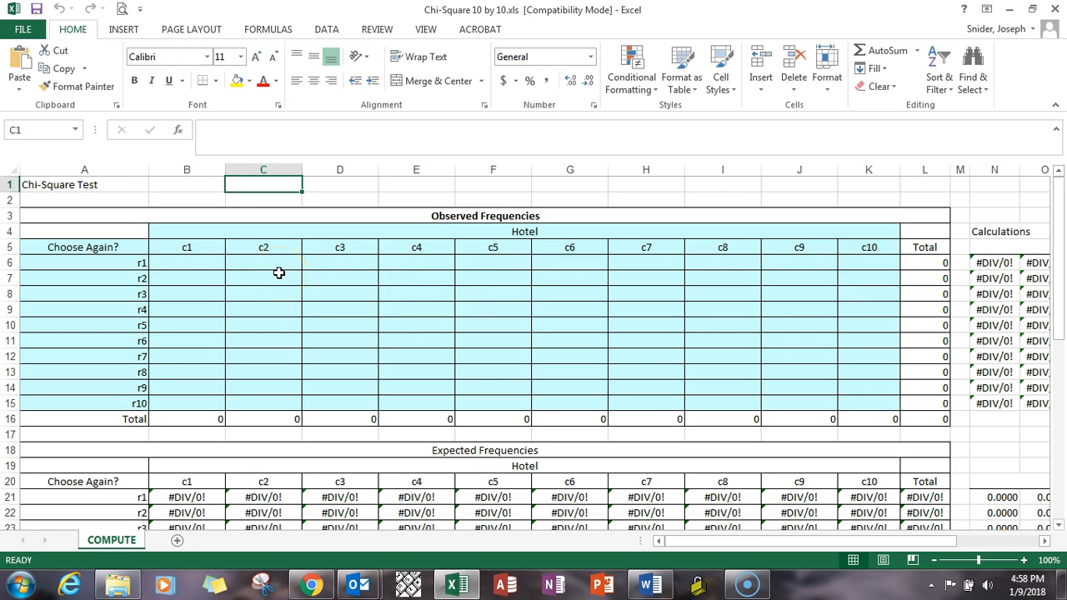
mouse_move(640, 325)
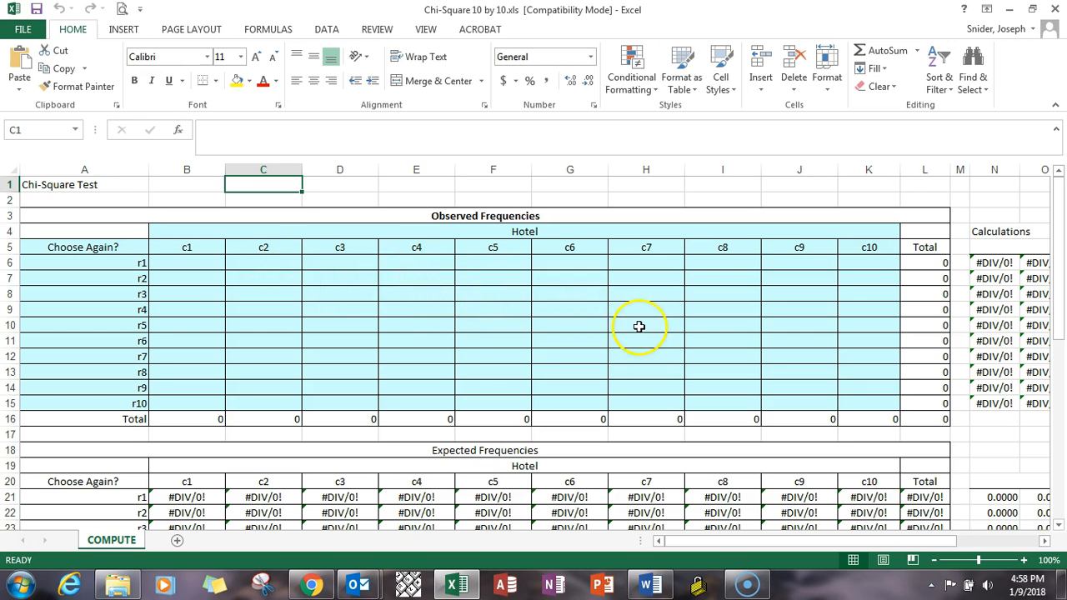
mouse_move(743, 286)
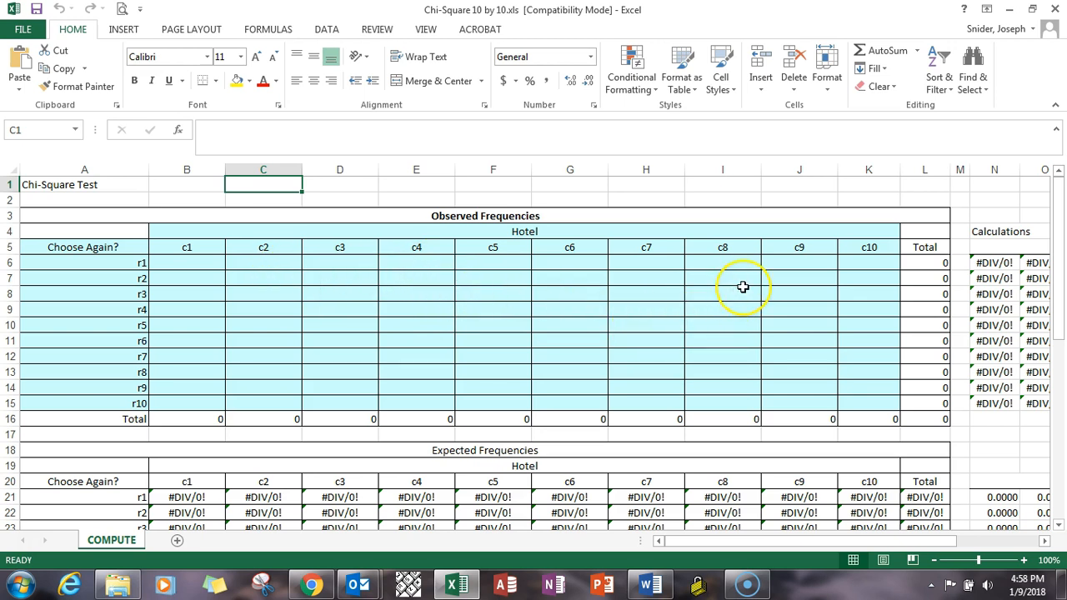
mouse_move(773, 269)
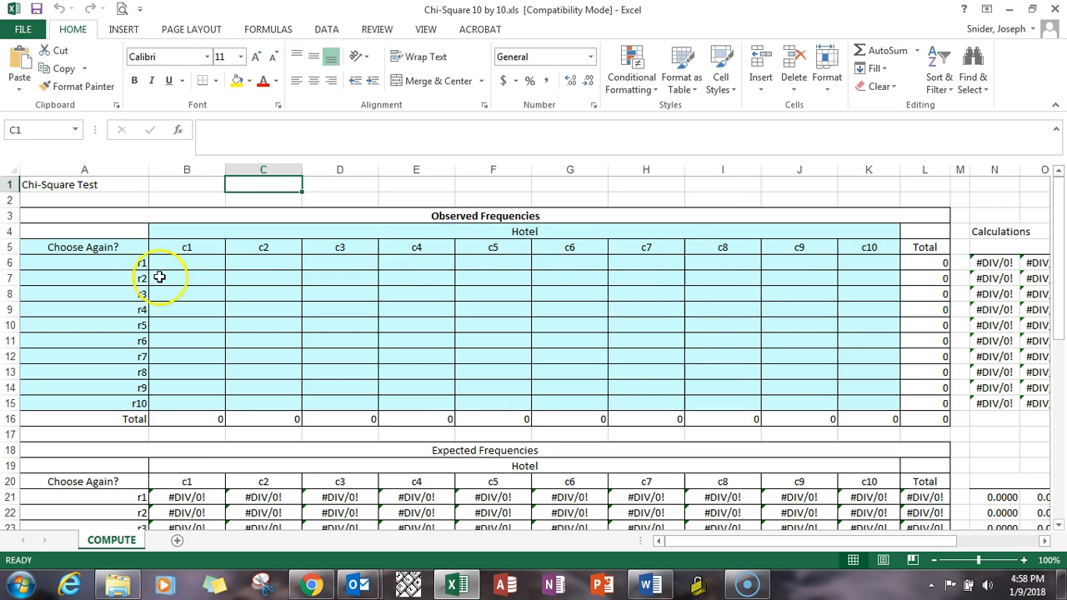
mouse_move(707, 330)
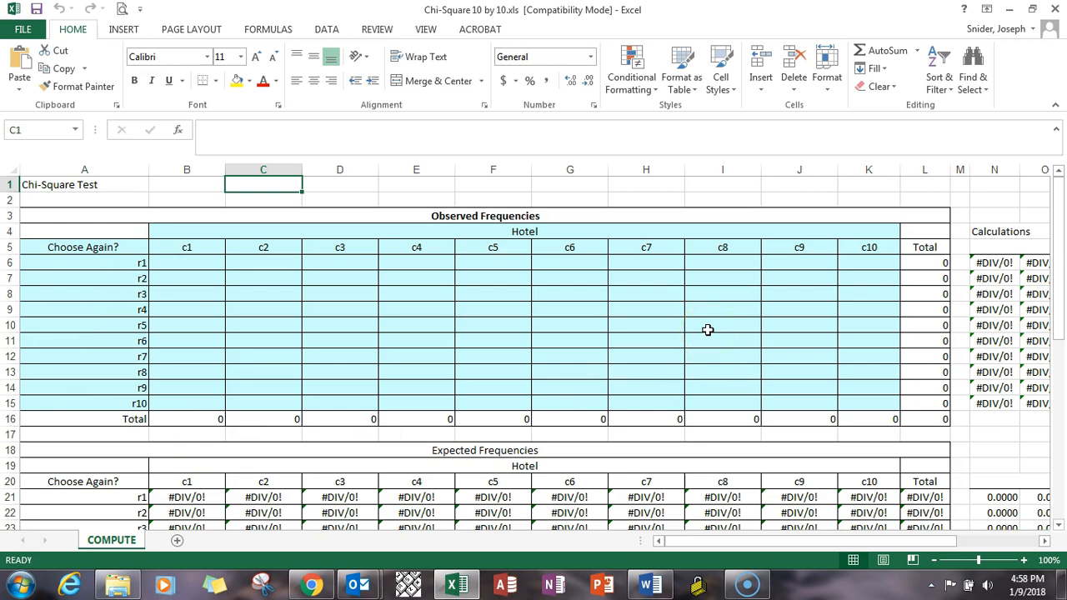
scroll(down, 3)
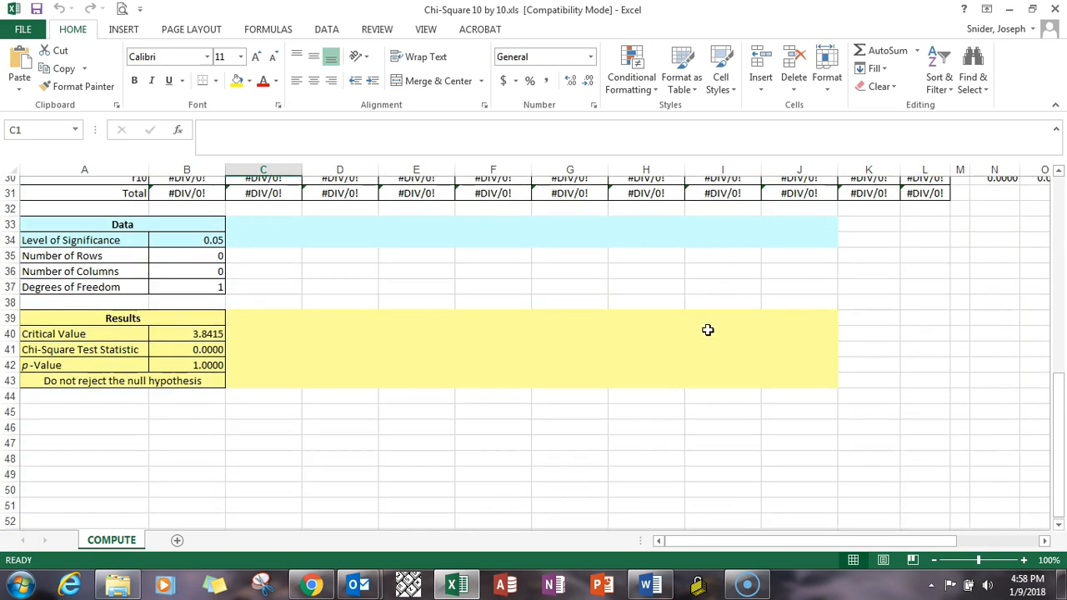
scroll(down, 3)
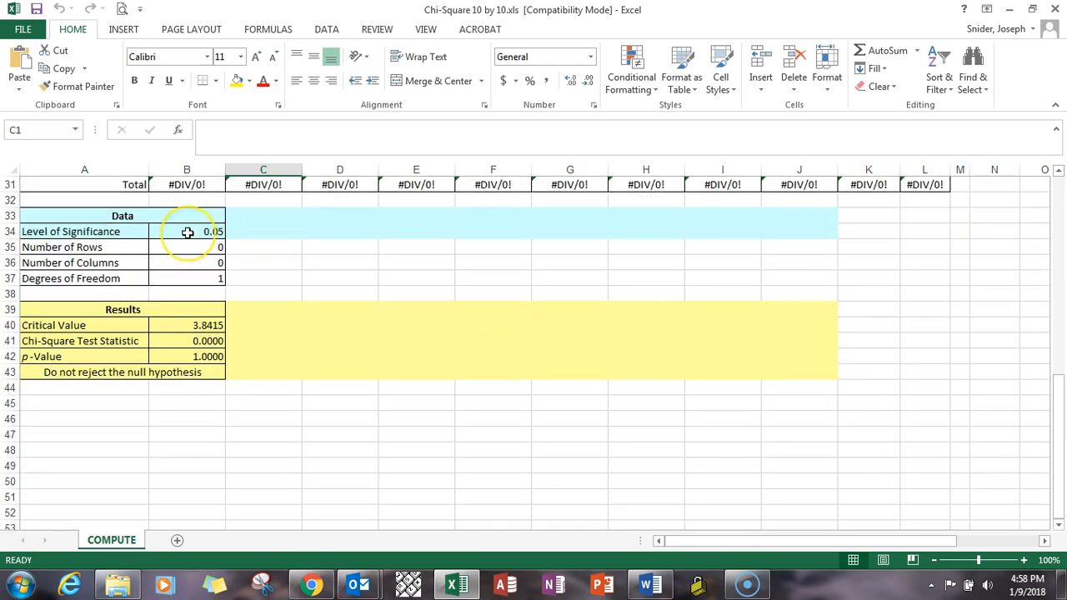
click(186, 230)
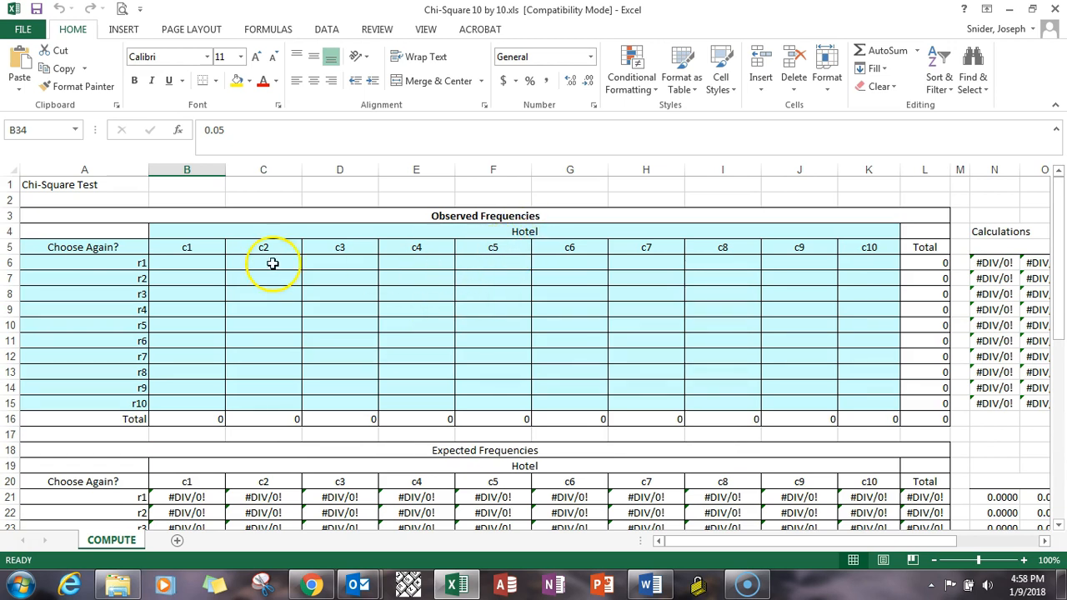
- Label the hotel column A, the row variable Return?, and the rows Yes and No
click(187, 247)
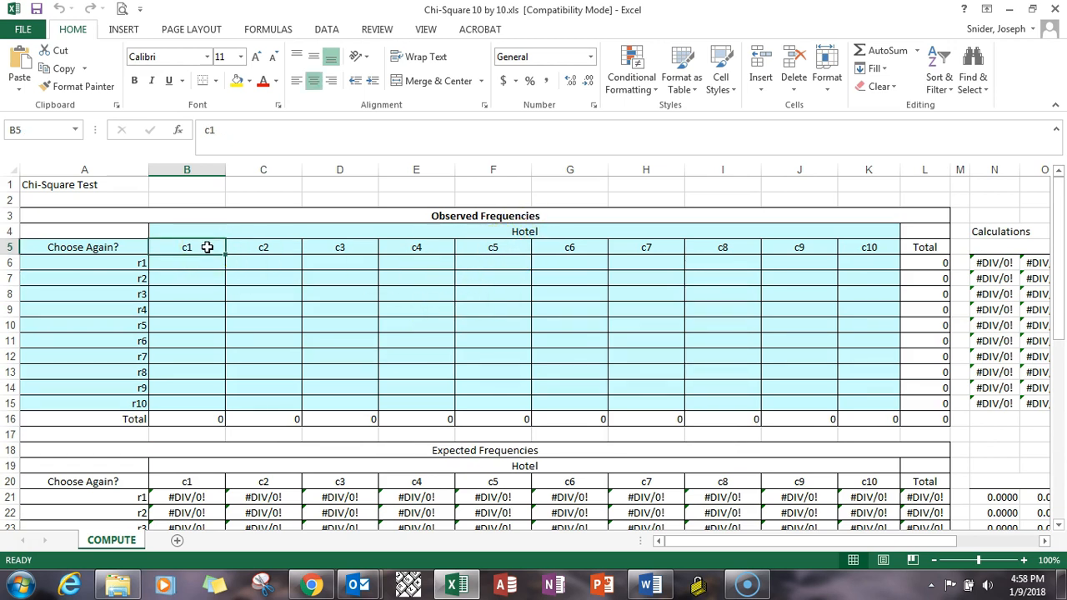
text(A)
click(263, 247)
text(B)
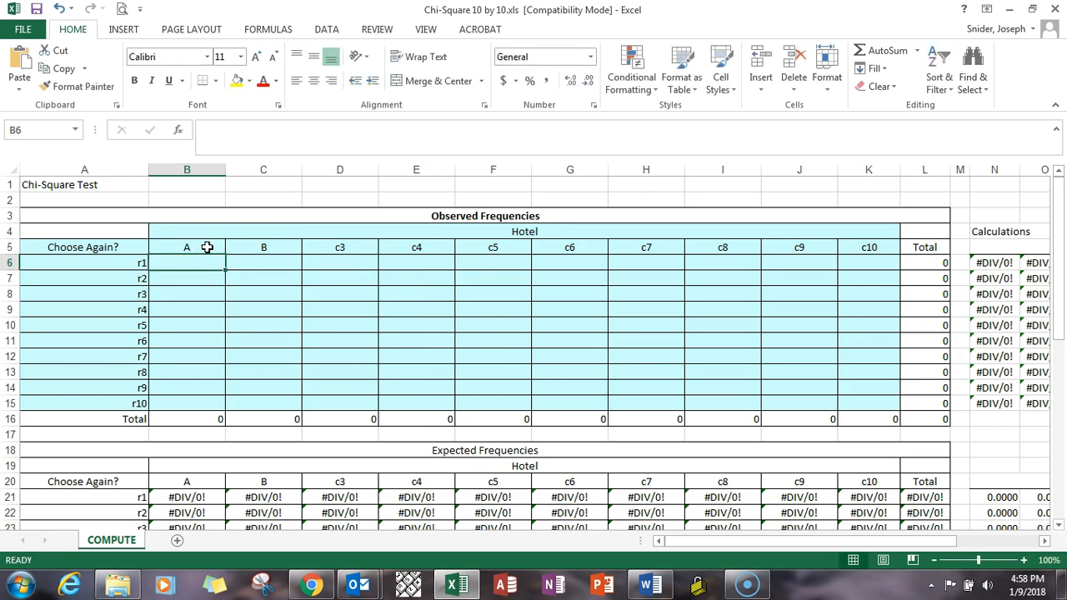
click(83, 247)
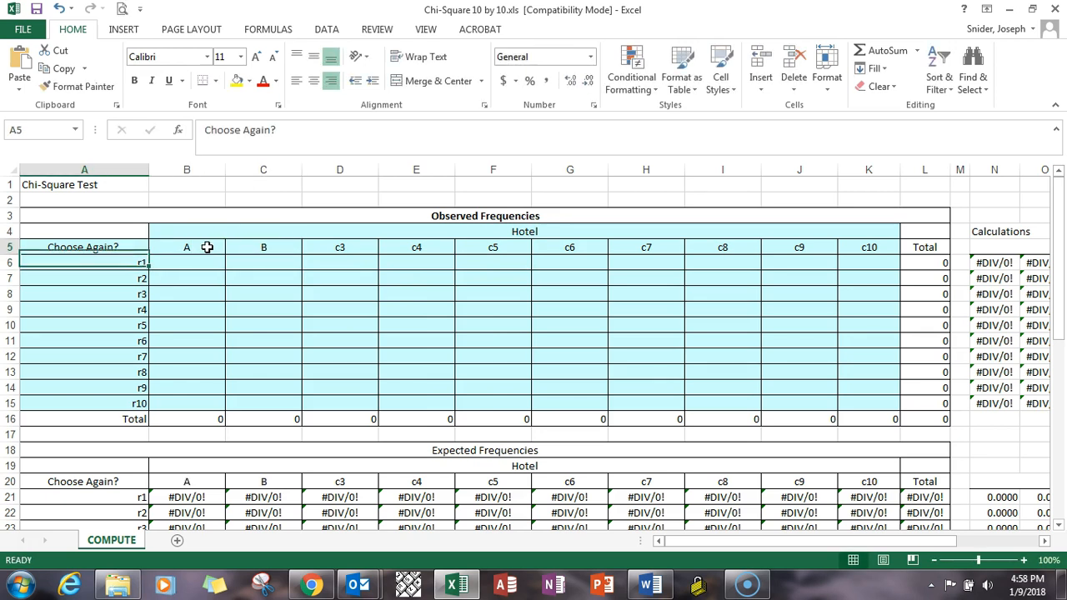
text(Return?)
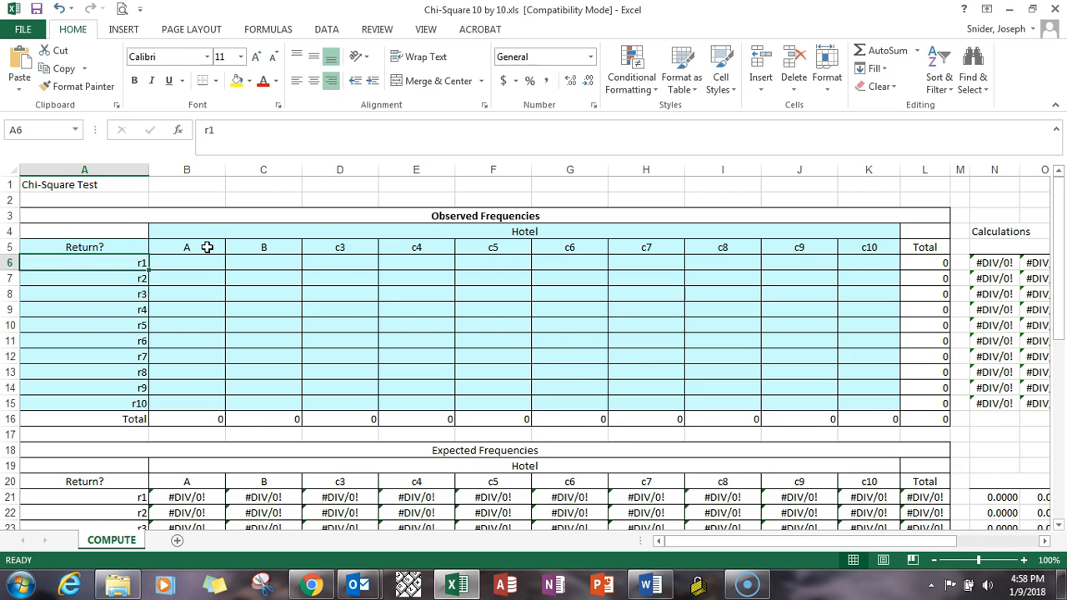
text(Yes)
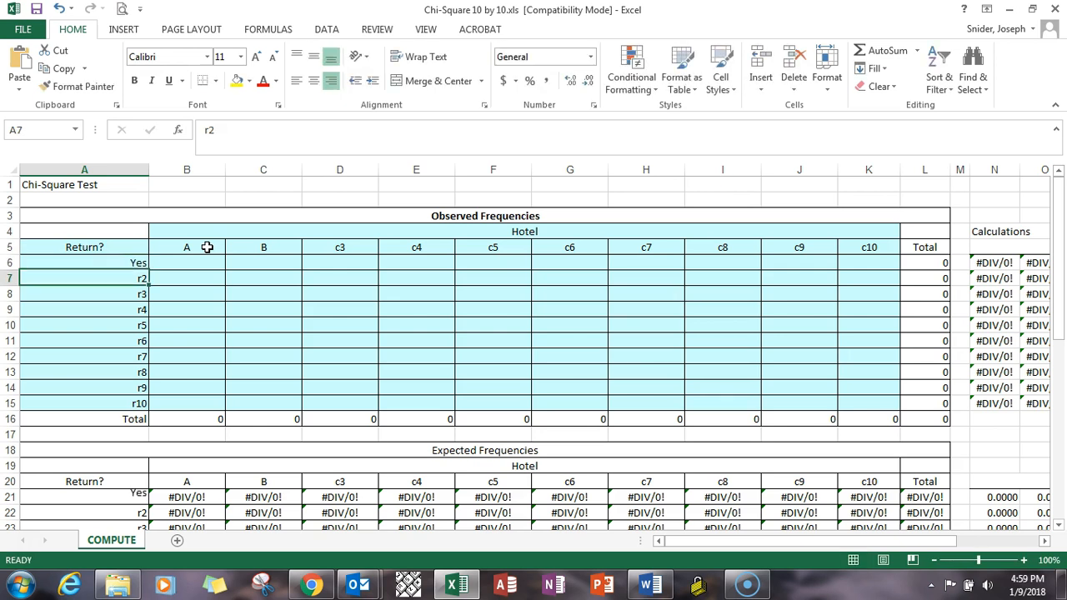
text(No)
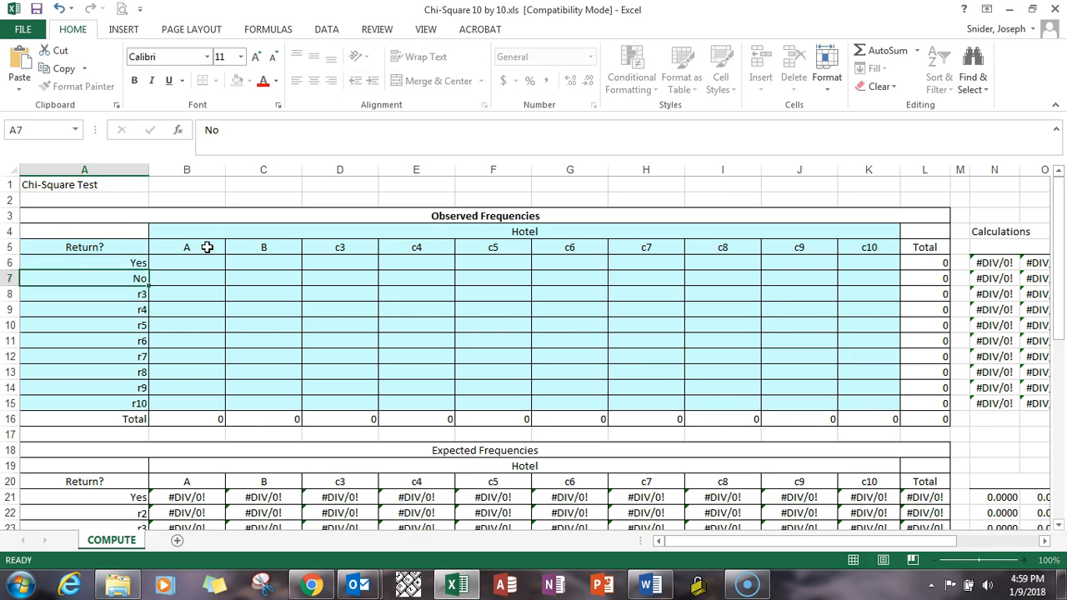
click(187, 264)
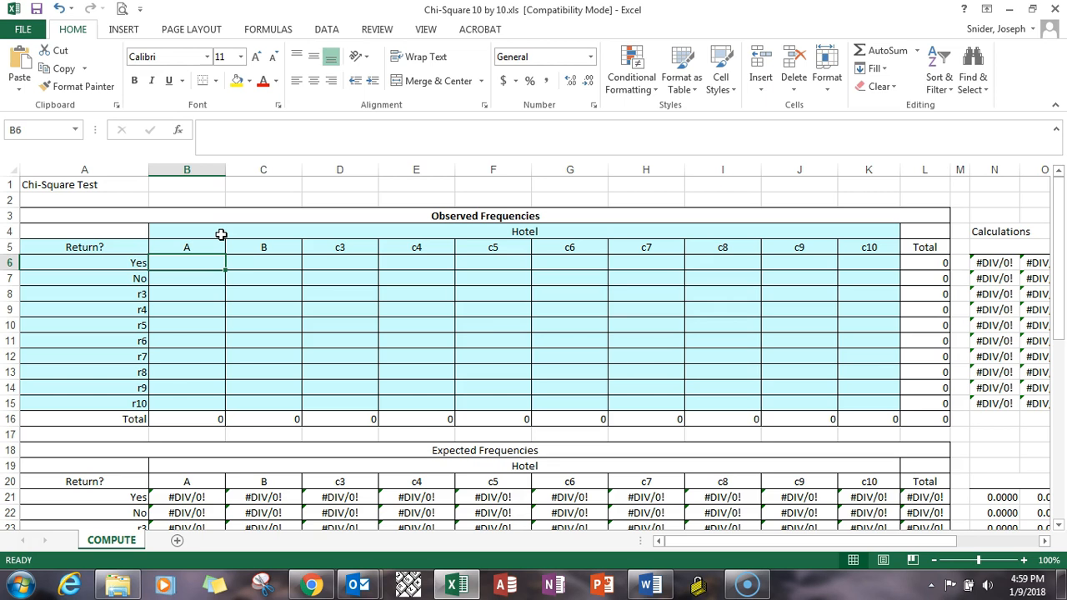
mouse_move(310, 277)
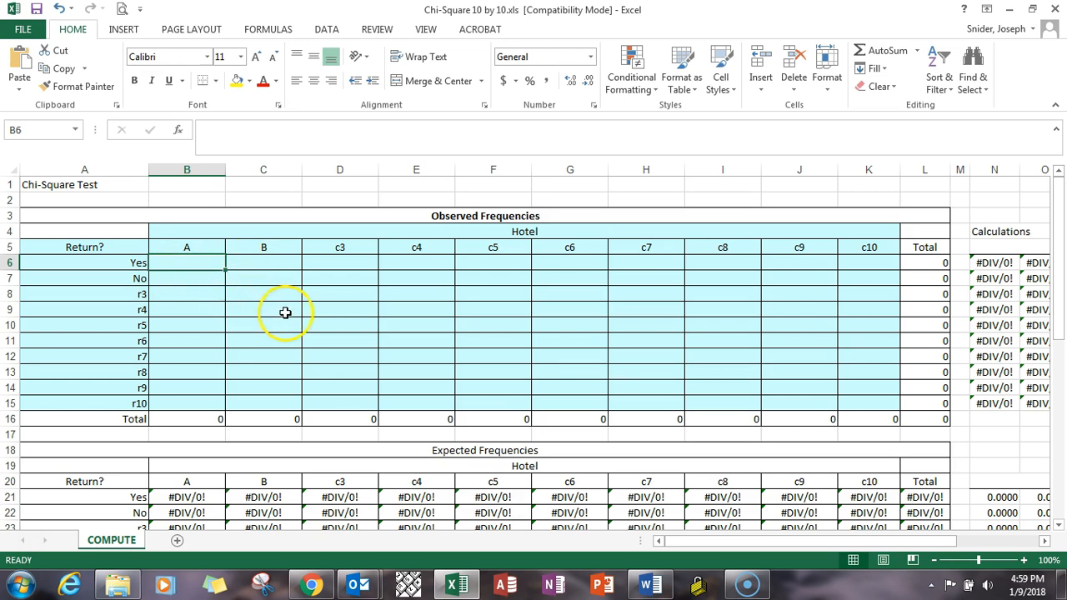
mouse_move(303, 307)
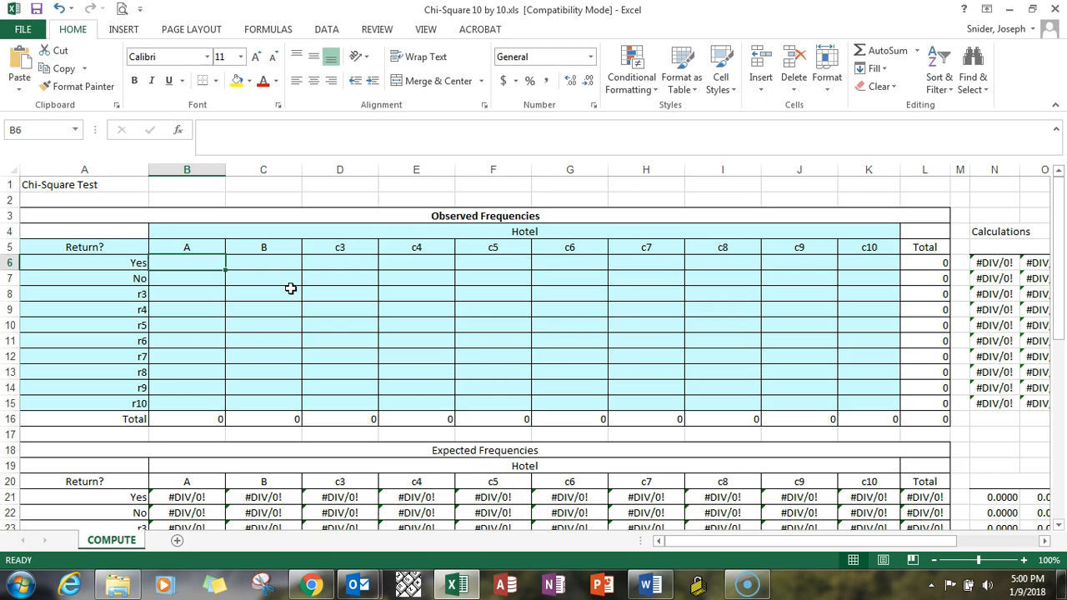
- Enter observed counts: A Yes 110, No 90; B Yes 35, No 165
text(110)
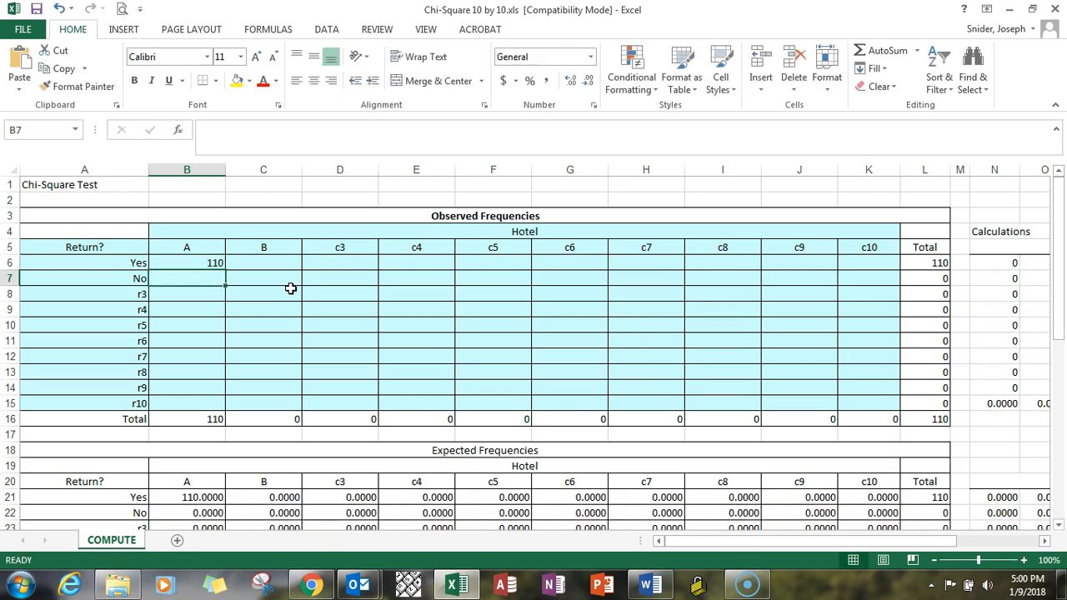
text(90)
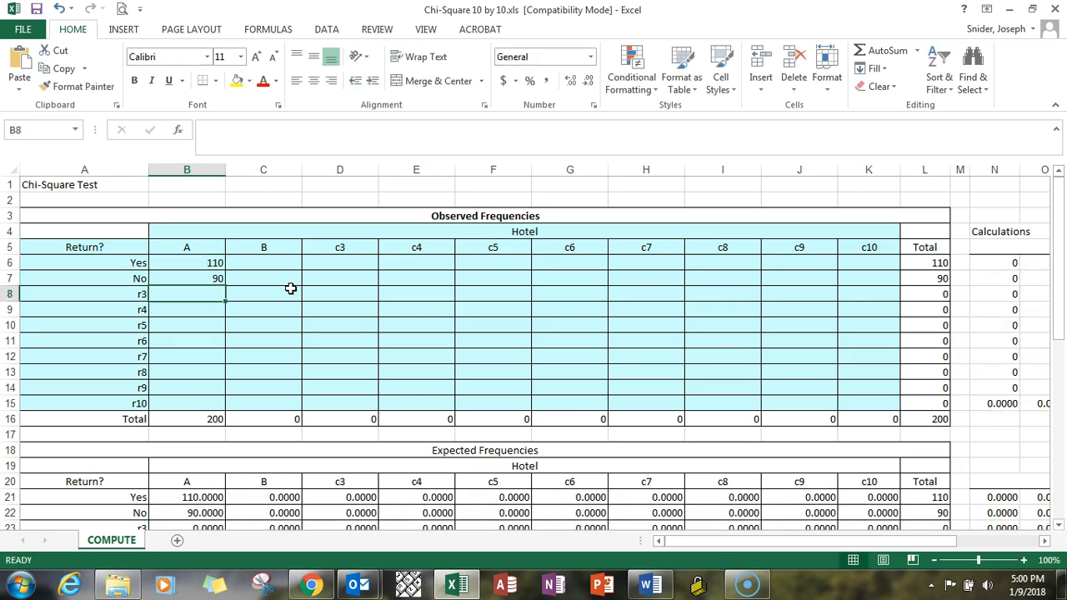
mouse_move(283, 264)
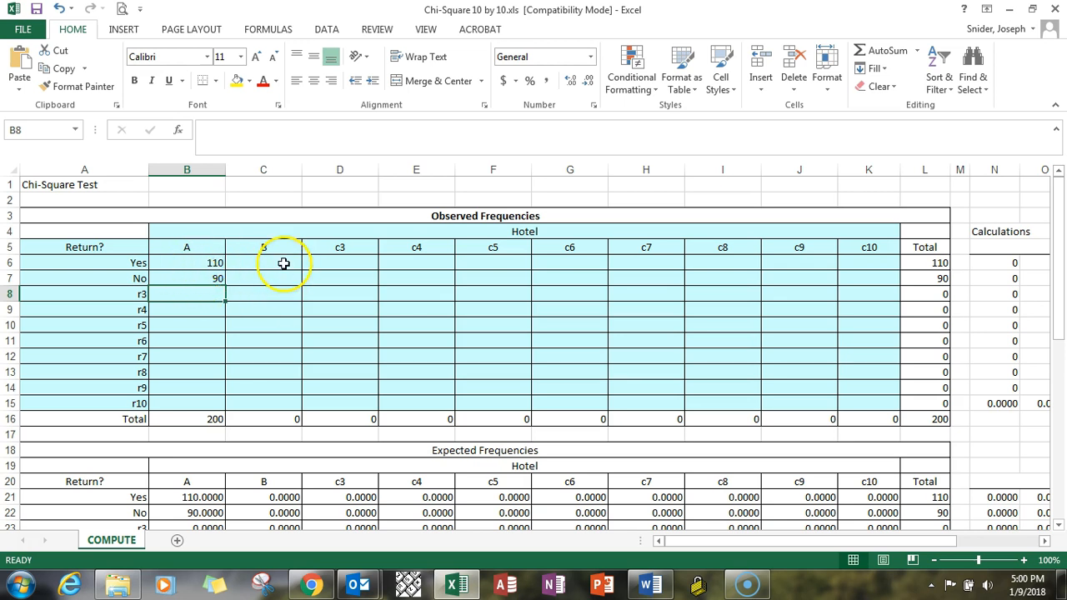
click(263, 264)
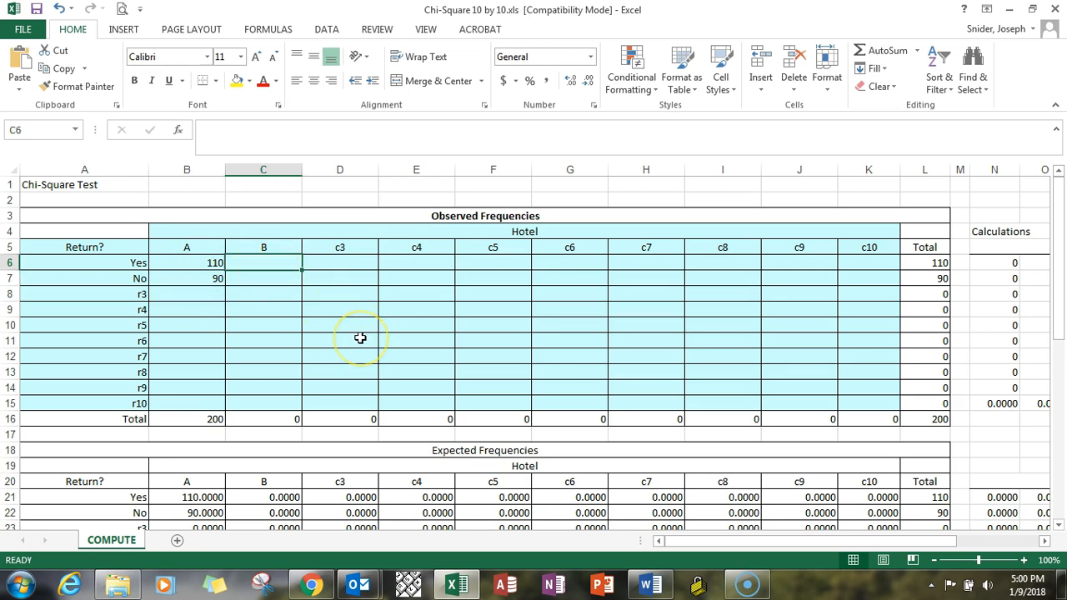
text(35)
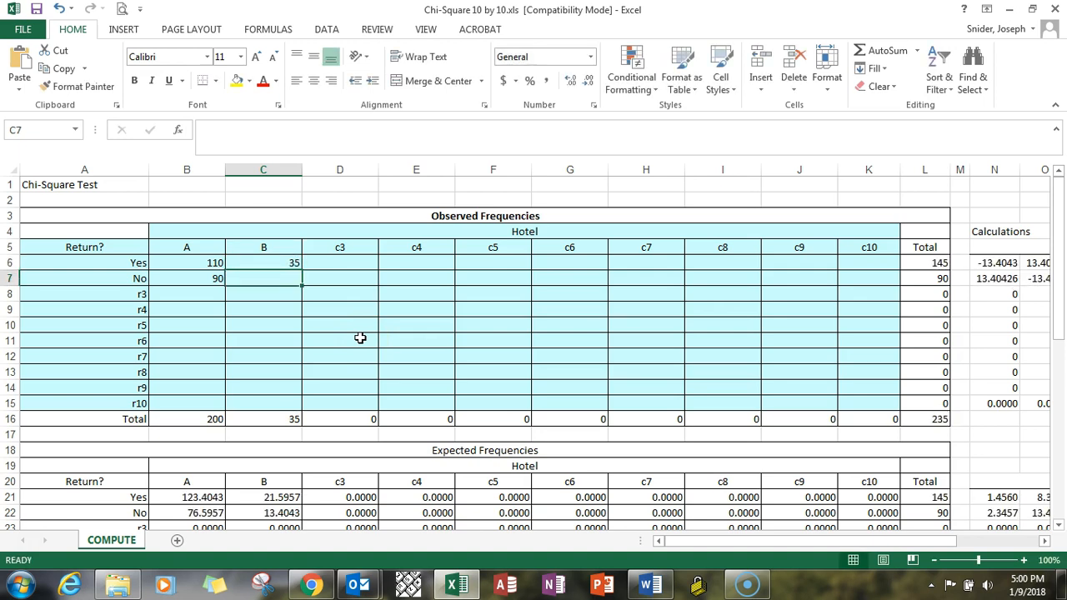
text(16)
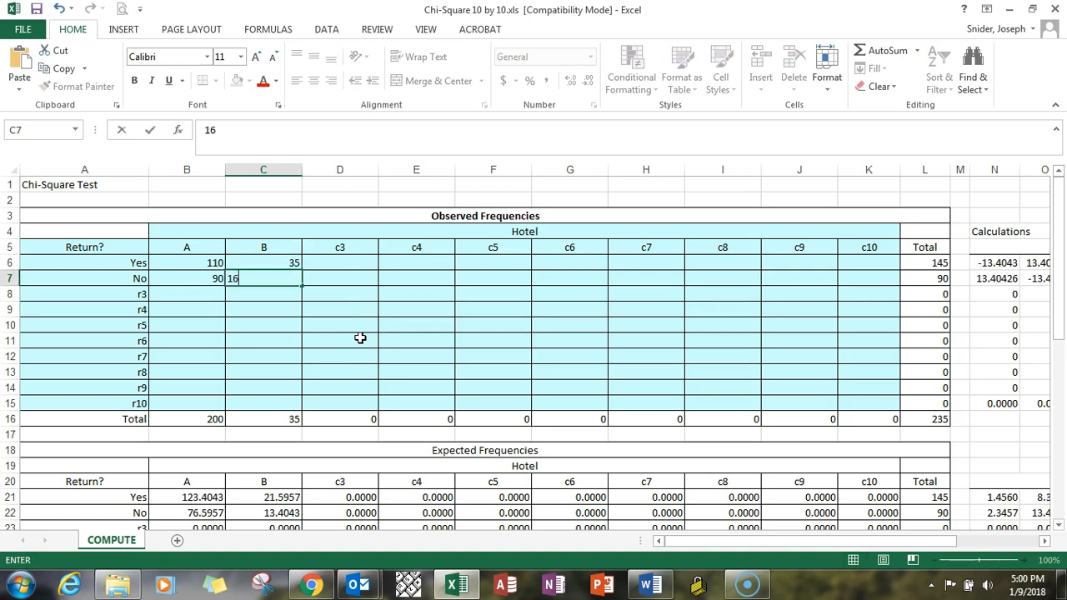
text(165)
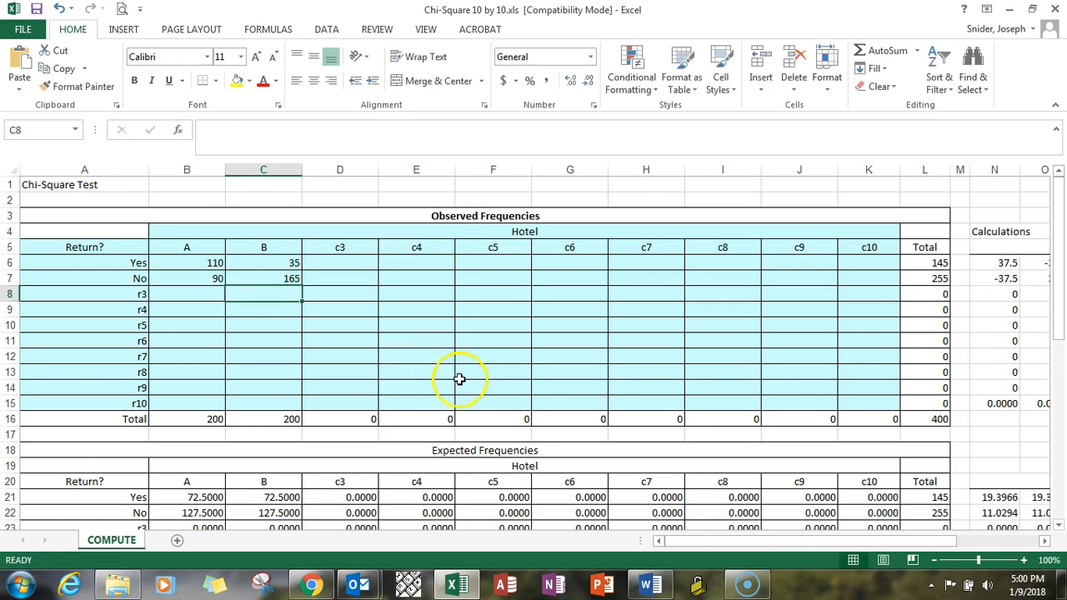
mouse_move(448, 385)
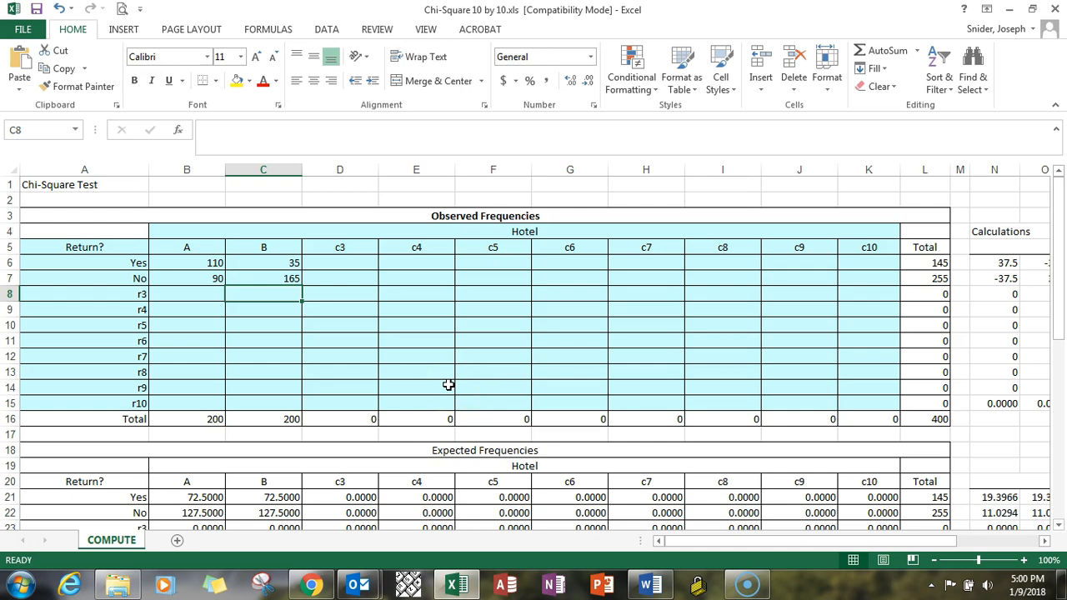
- Review the critical value 3.8415 and test statistic 60.8519 formulas in the Results area
scroll(down, 3)
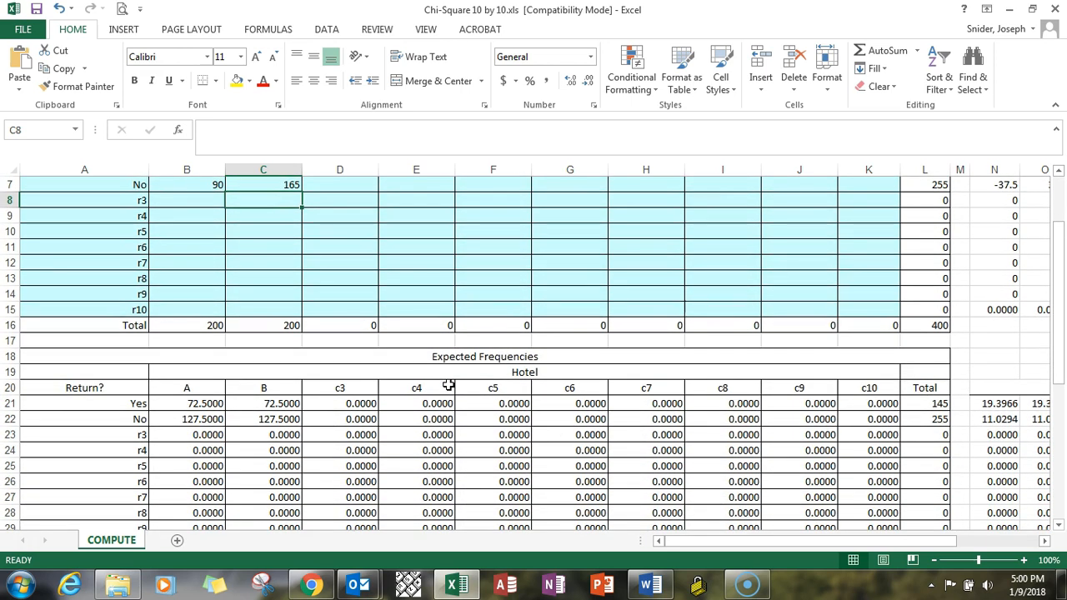
scroll(down, 3)
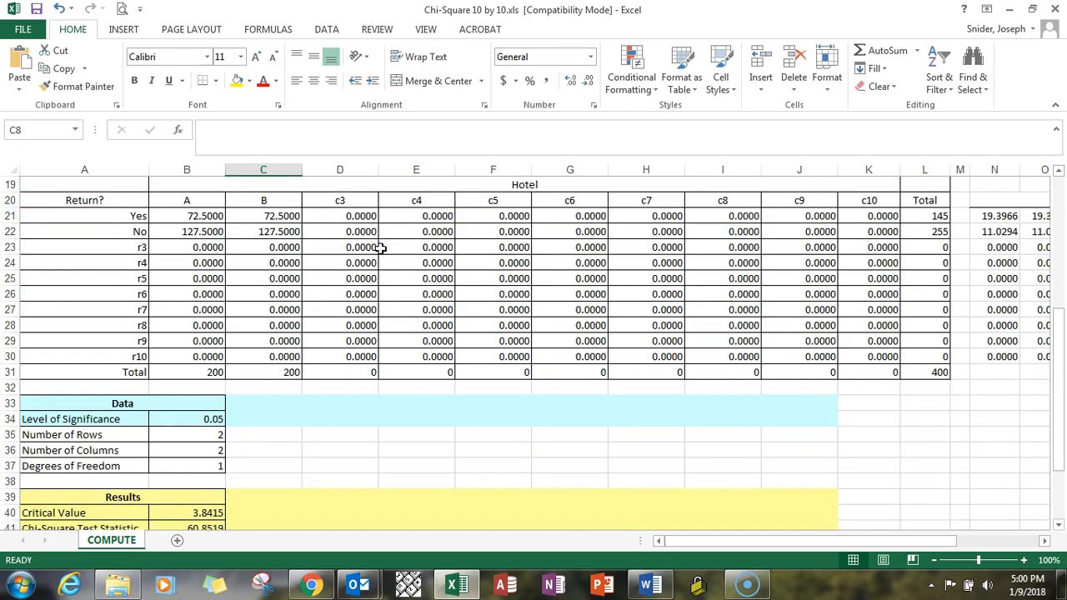
scroll(down, 3)
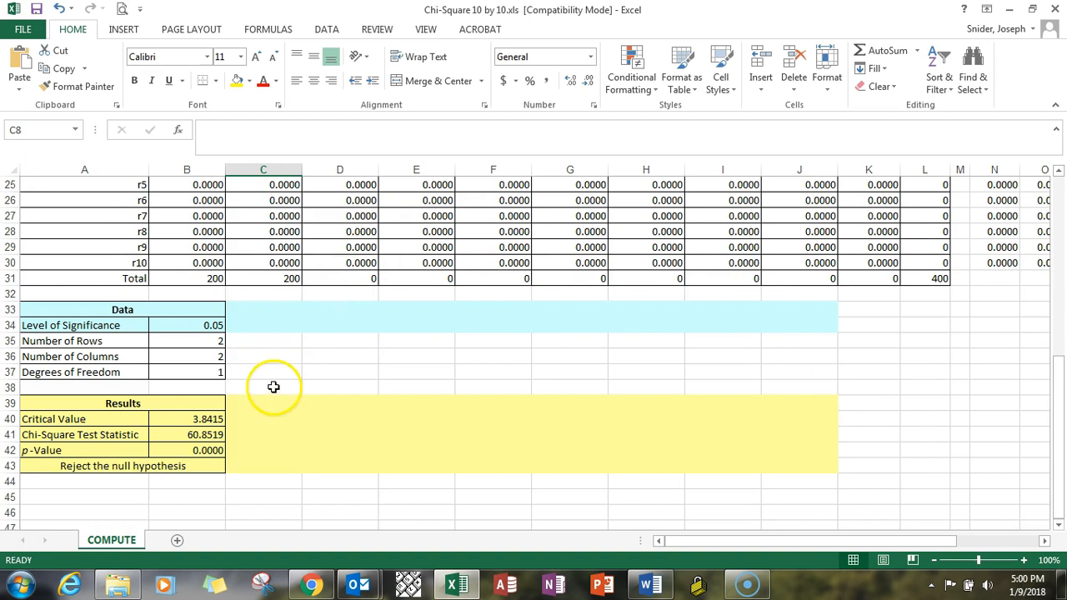
mouse_move(173, 449)
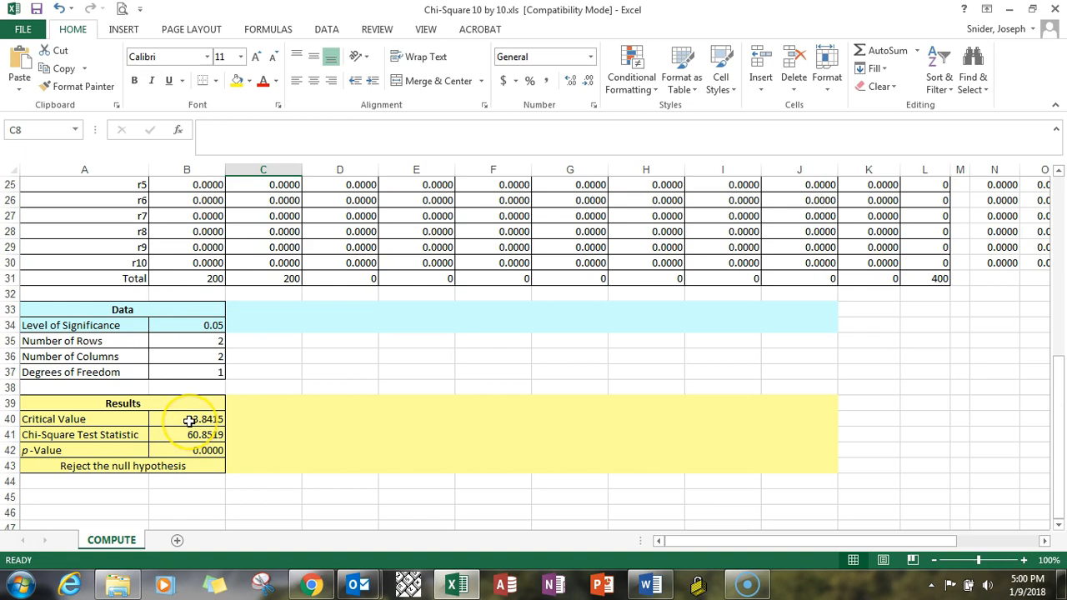
click(187, 418)
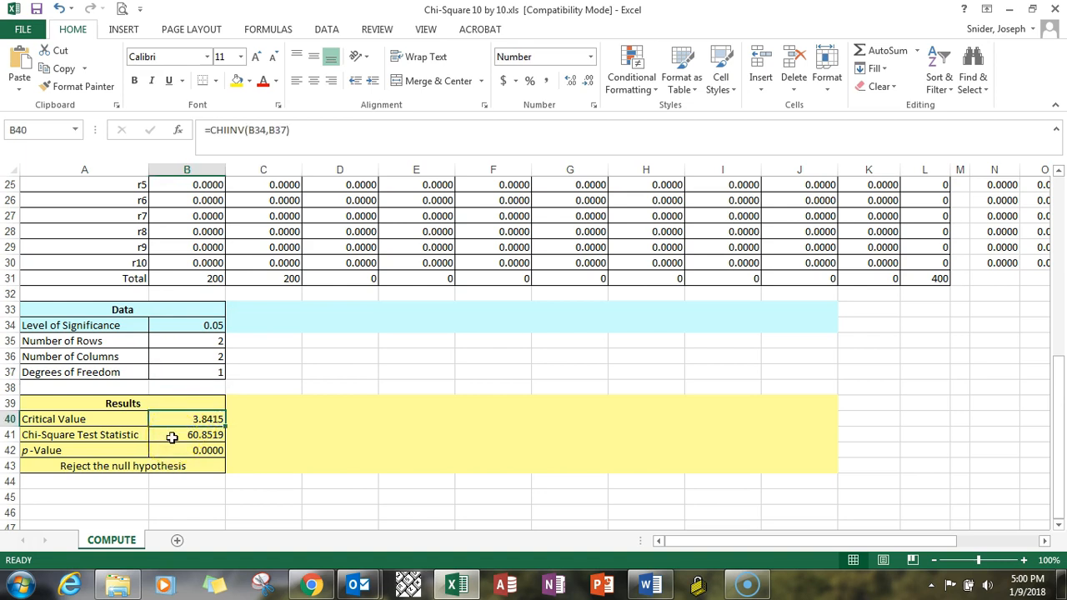
click(186, 433)
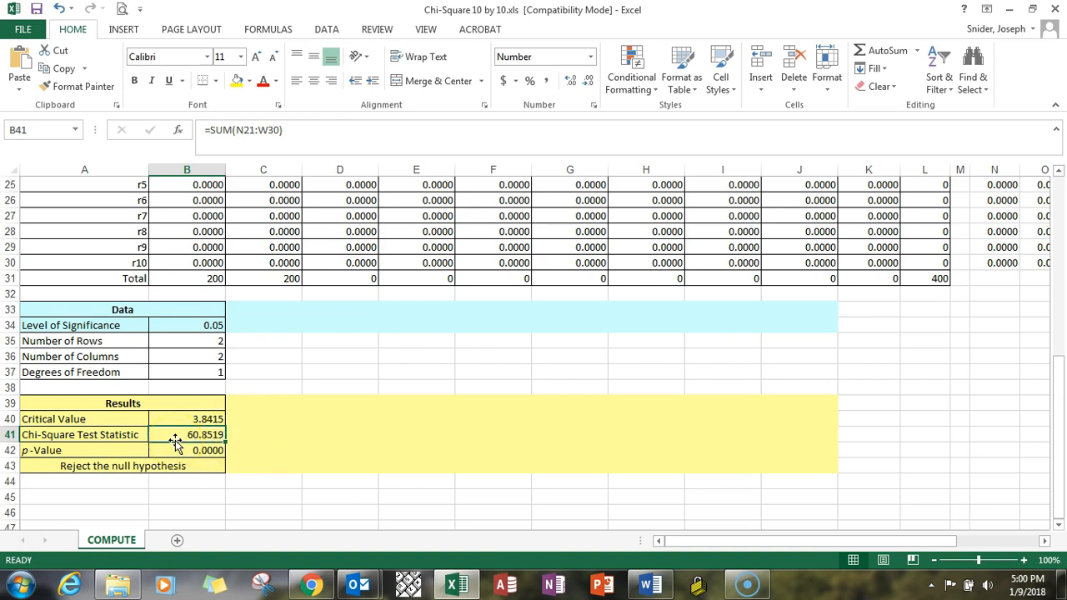
mouse_move(185, 418)
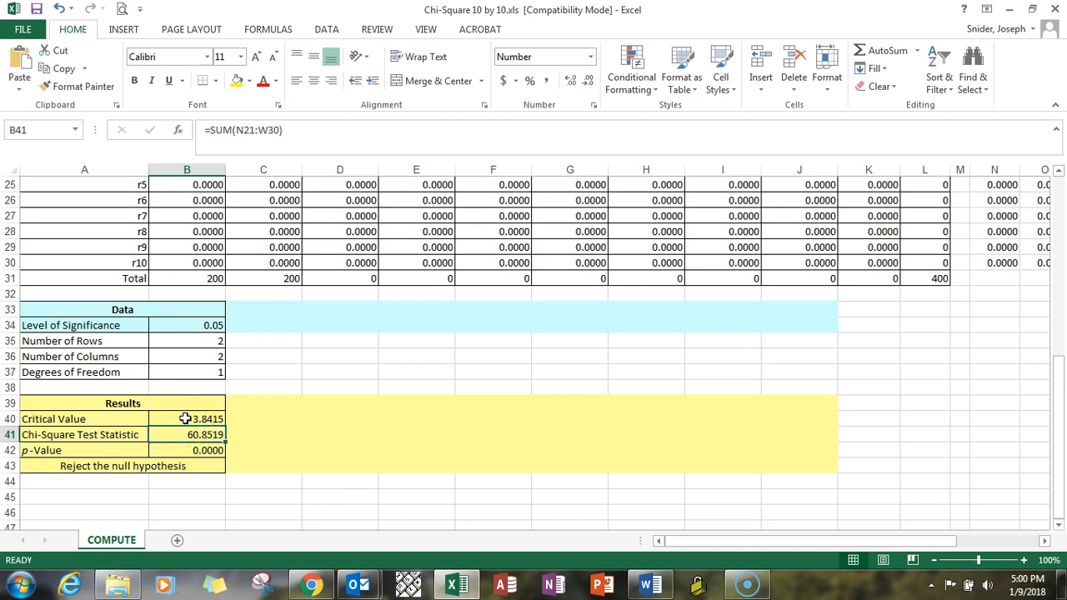
- Check the p-value 0.0000 formula and the level of significance value
click(187, 418)
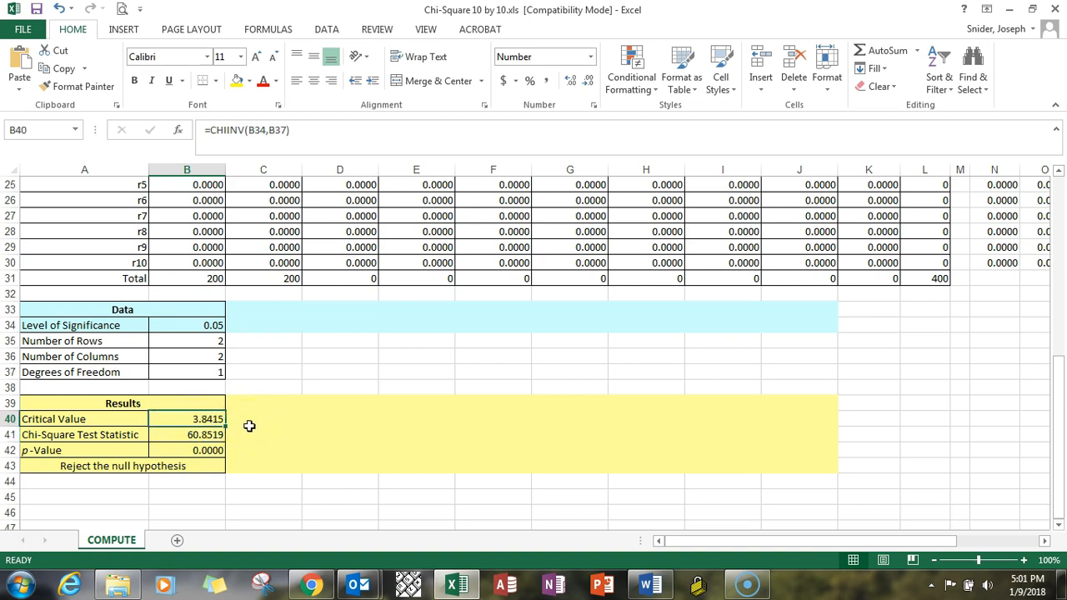
click(186, 450)
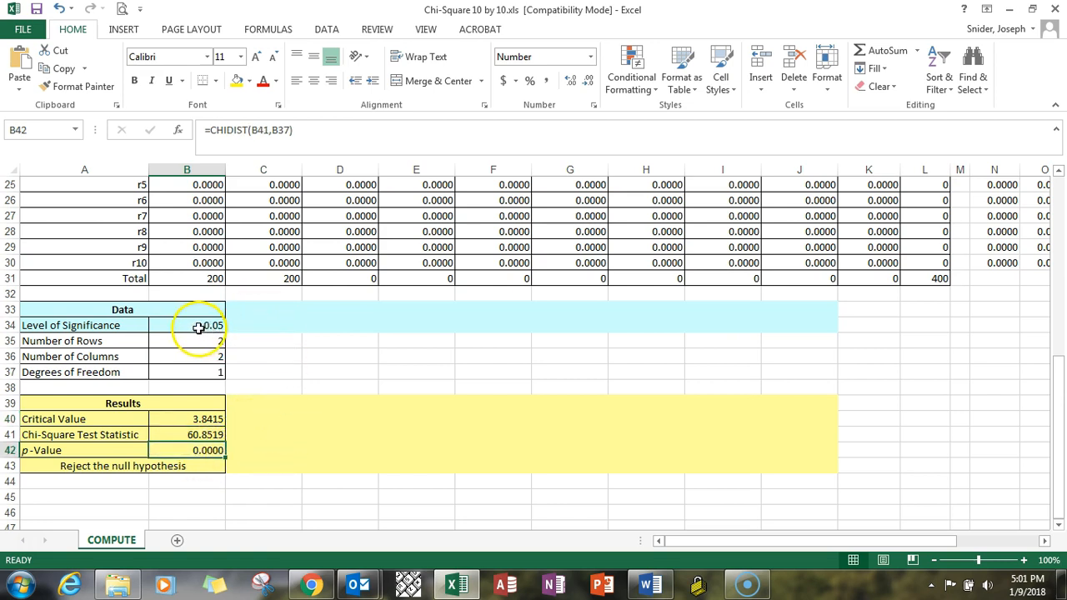
click(187, 325)
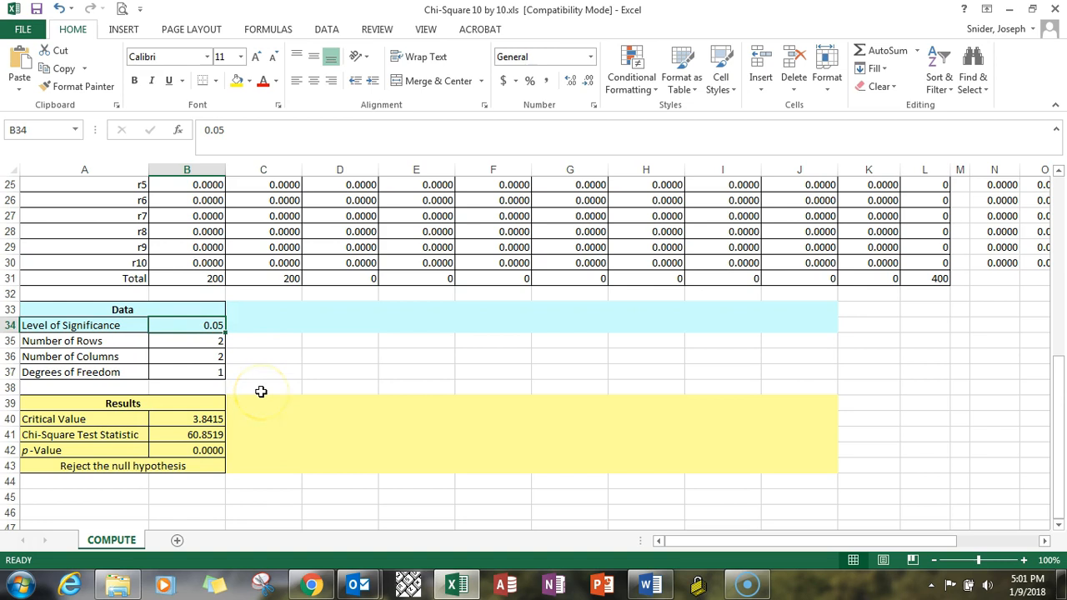
mouse_move(194, 457)
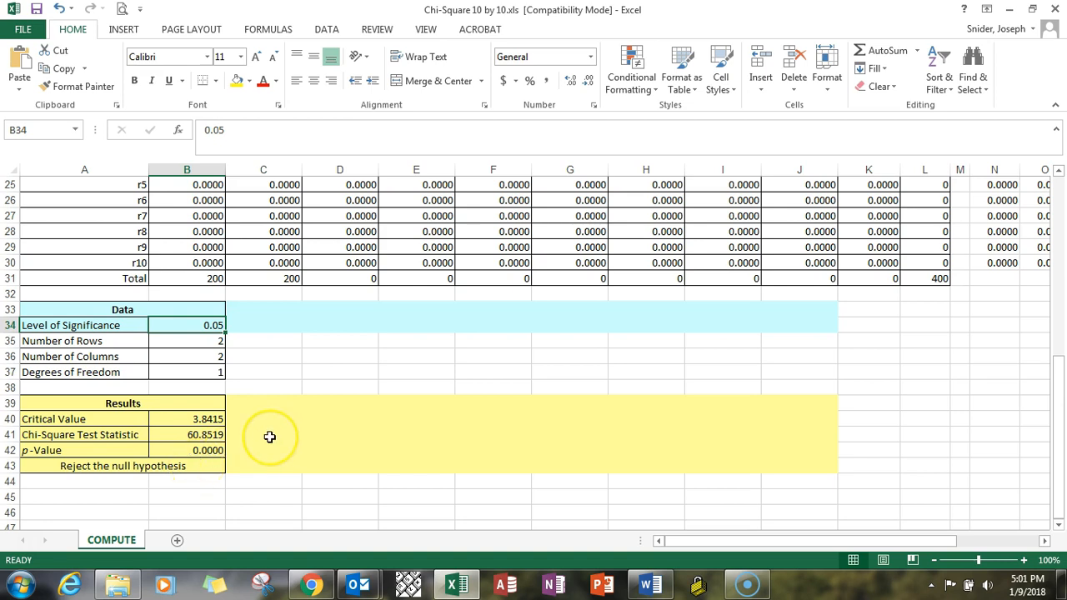
- Change hotel B's counts to 100 Yes and 100 No and return to the Results section
scroll(up, 3)
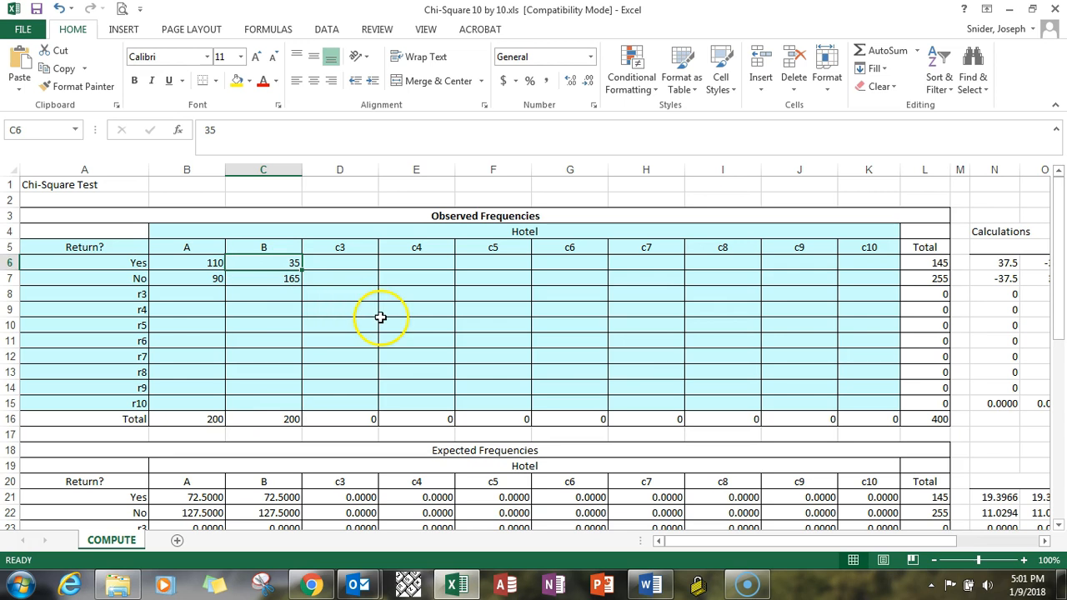
text(1)
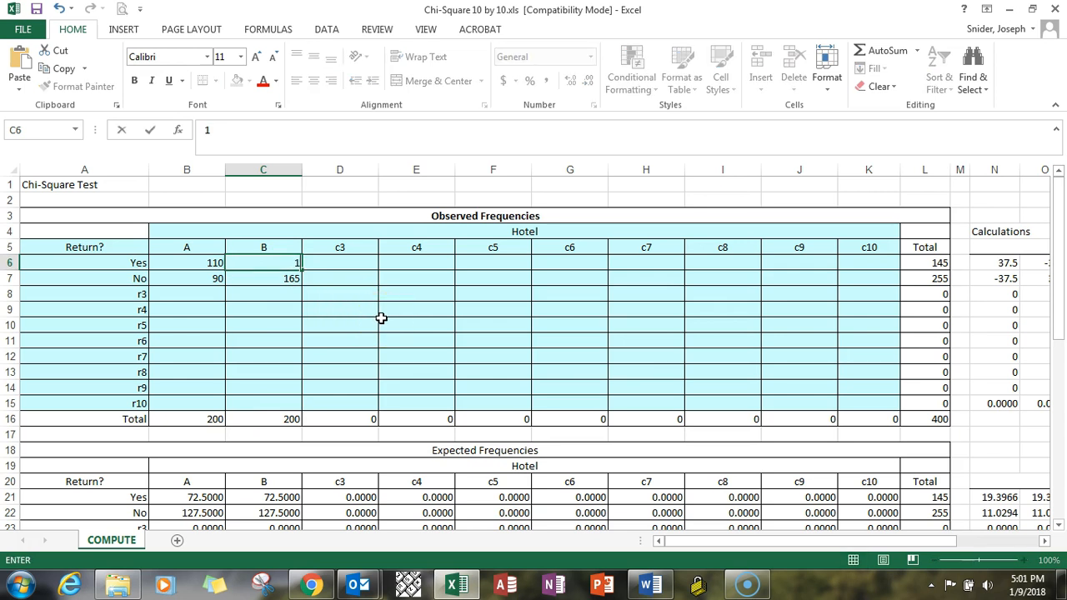
text(100)
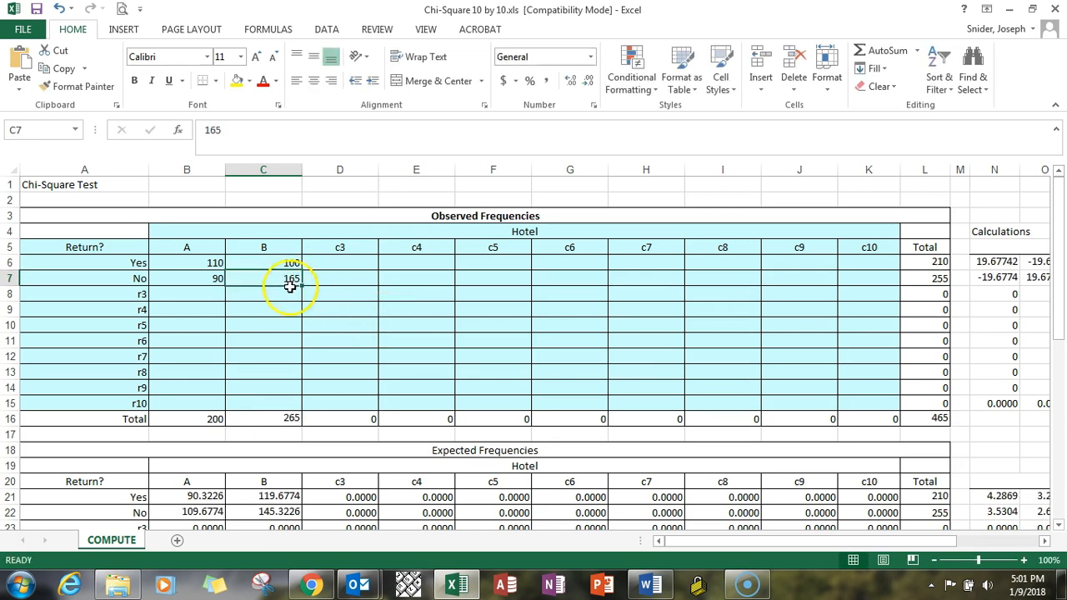
text(100)
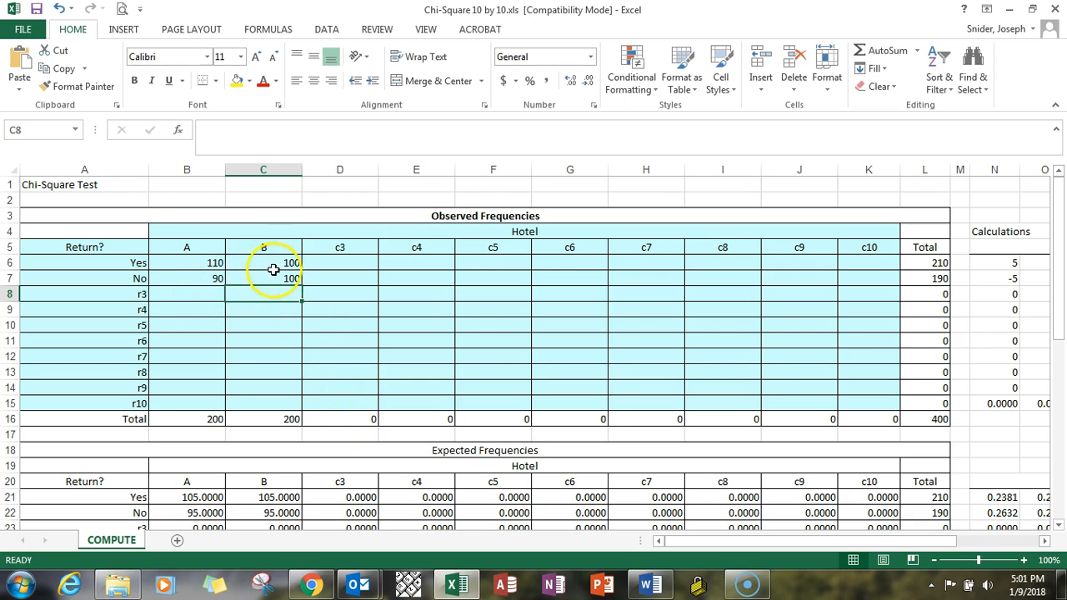
scroll(down, 3)
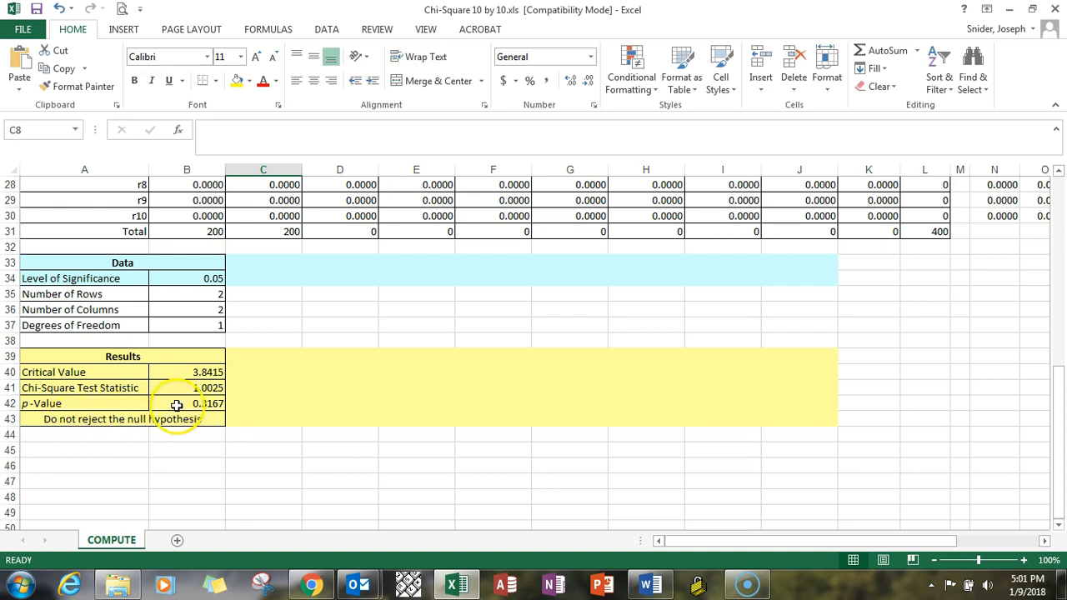
- Select the four observed hotel return counts in B6:C7
click(187, 403)
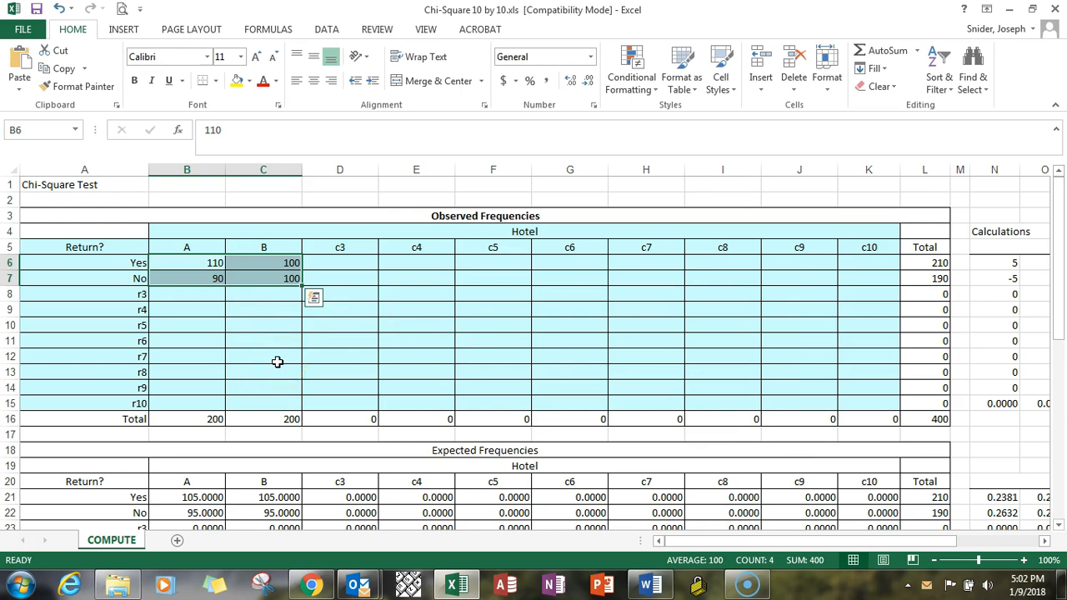
- Scroll past the expected frequencies 105 and 95 down to the results showing statistic 1.0025 and p-value 0.3167
scroll(down, 3)
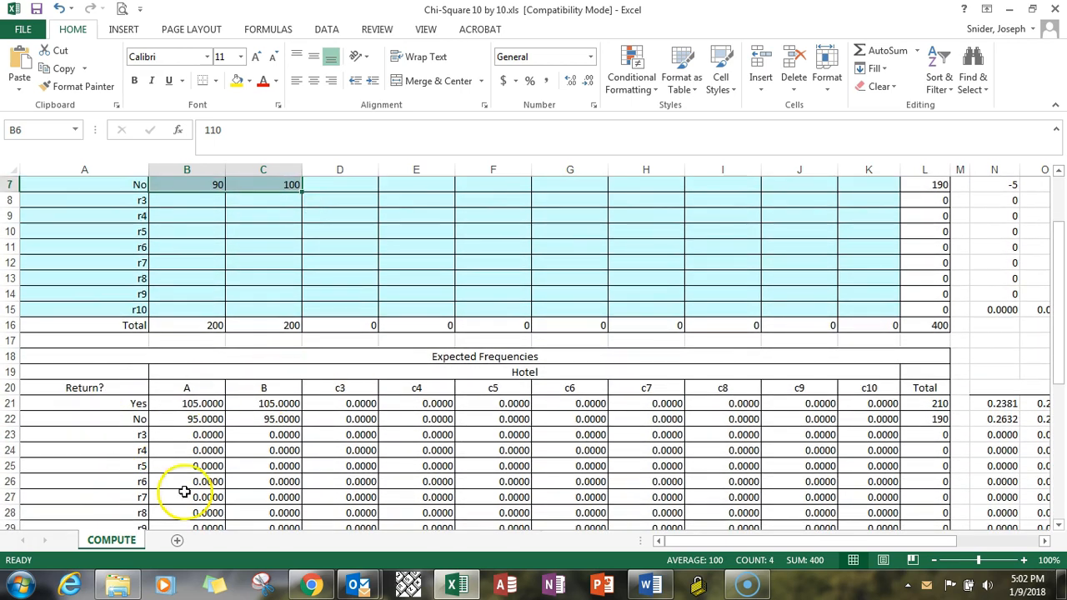
mouse_move(206, 402)
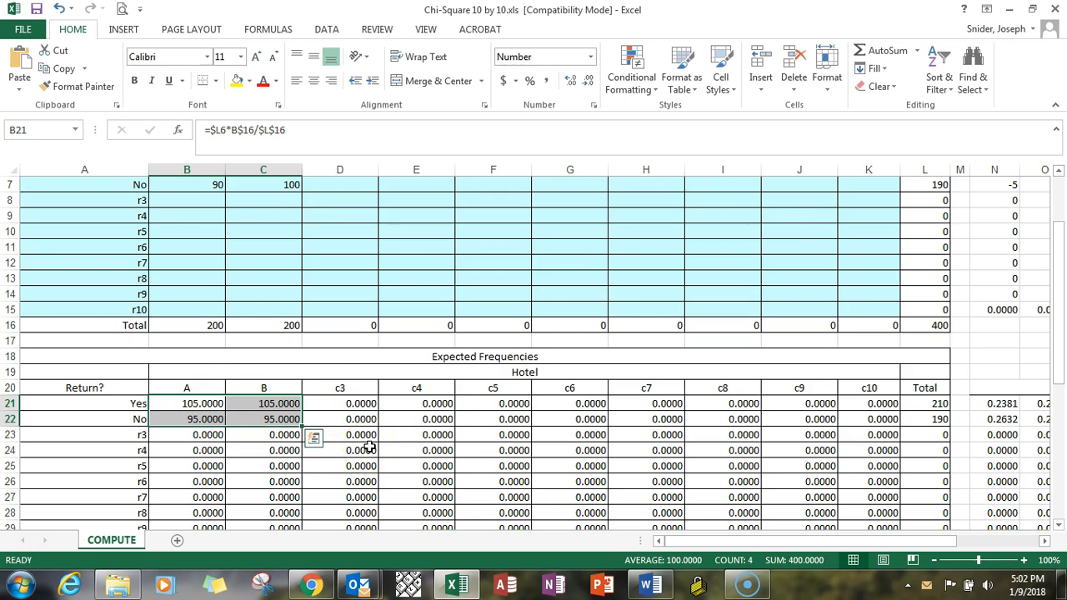
scroll(down, 3)
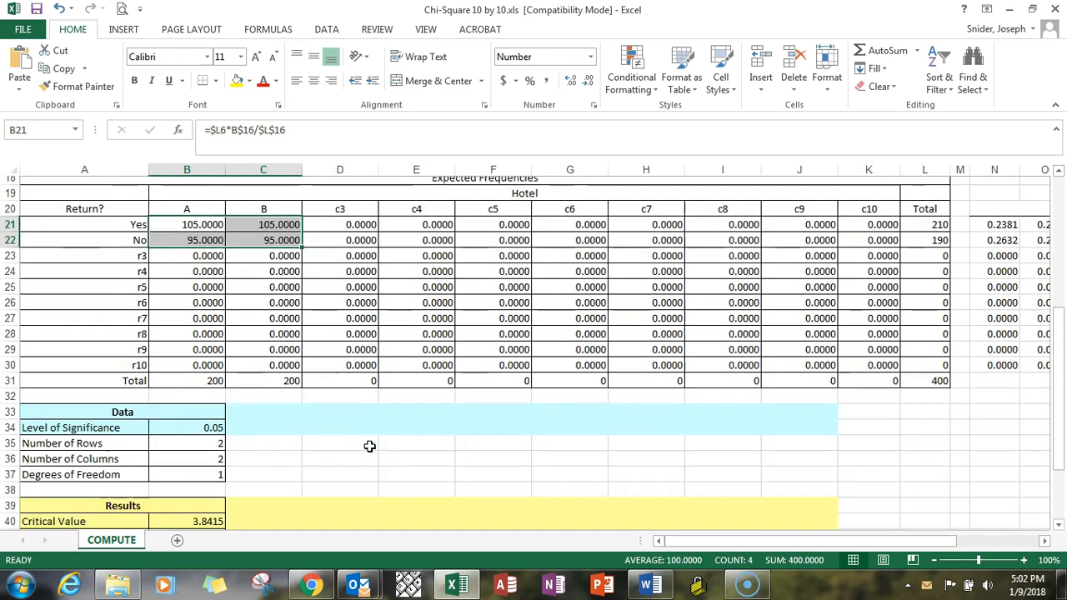
scroll(down, 3)
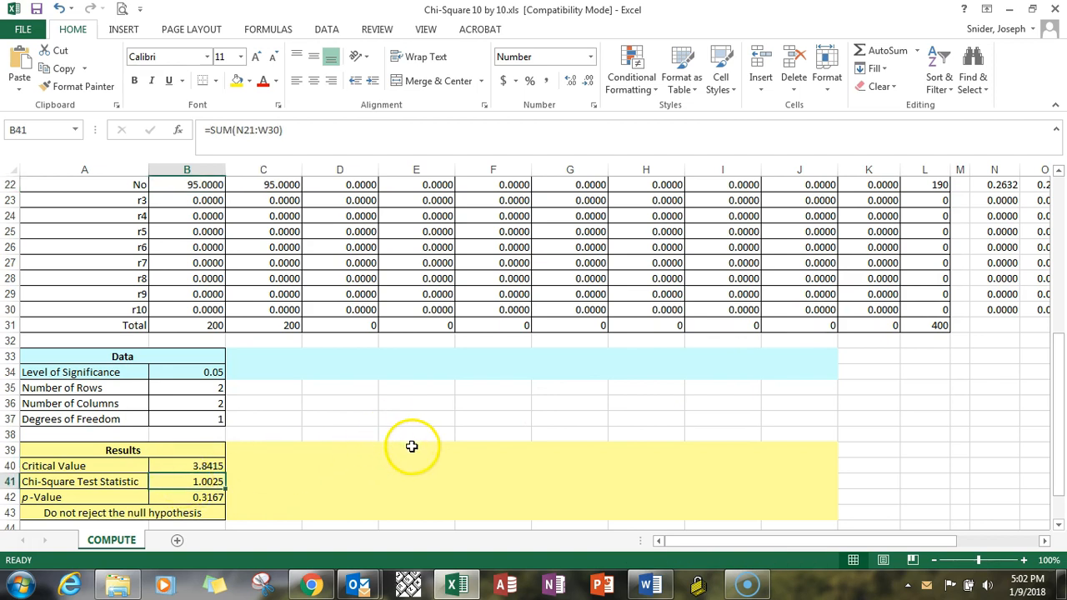
mouse_move(381, 426)
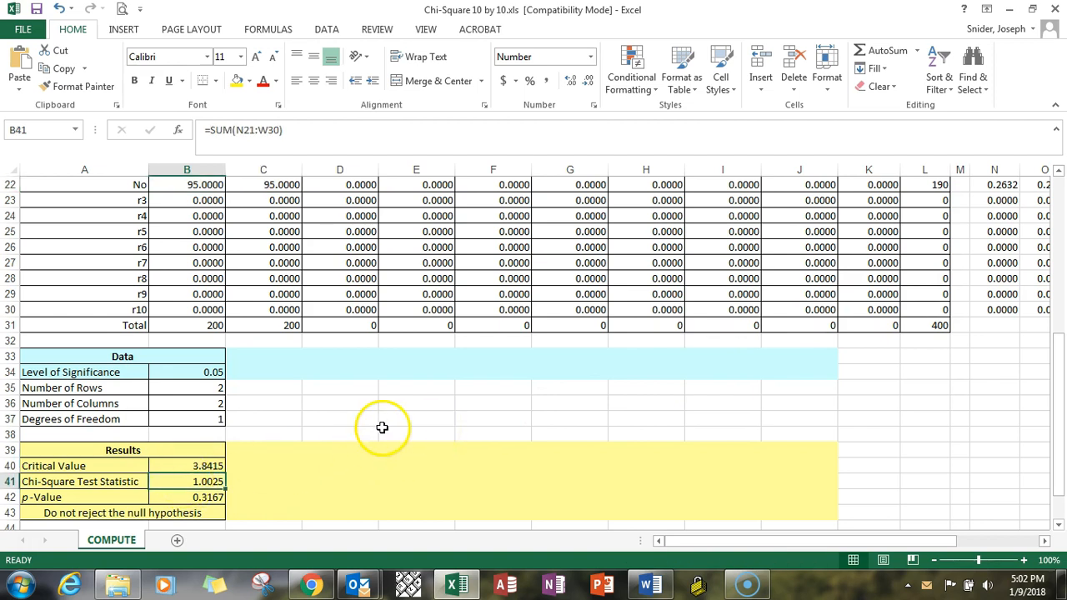
mouse_move(317, 433)
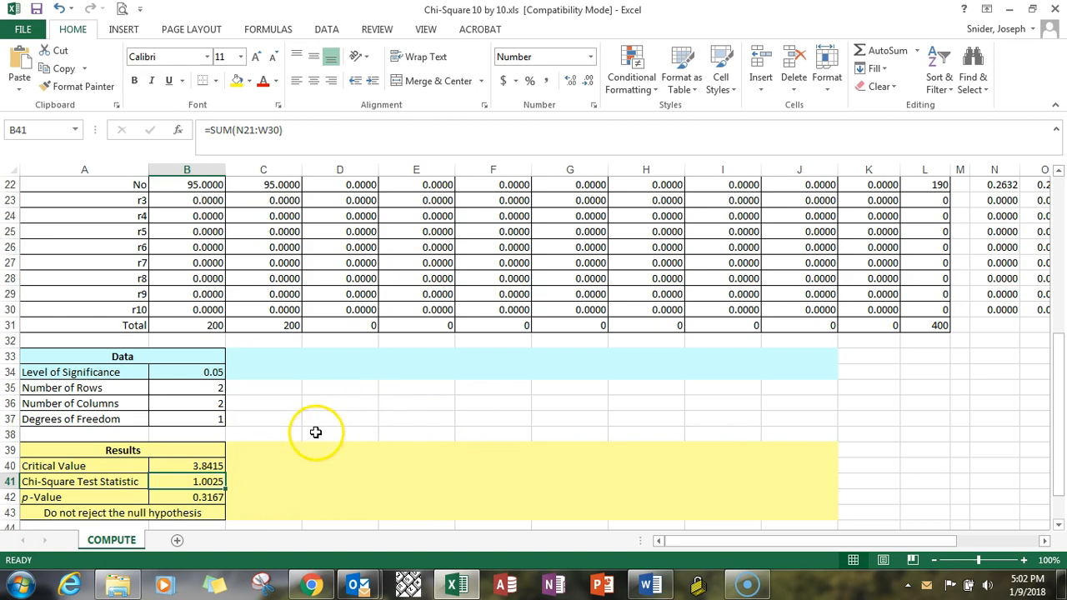
mouse_move(281, 440)
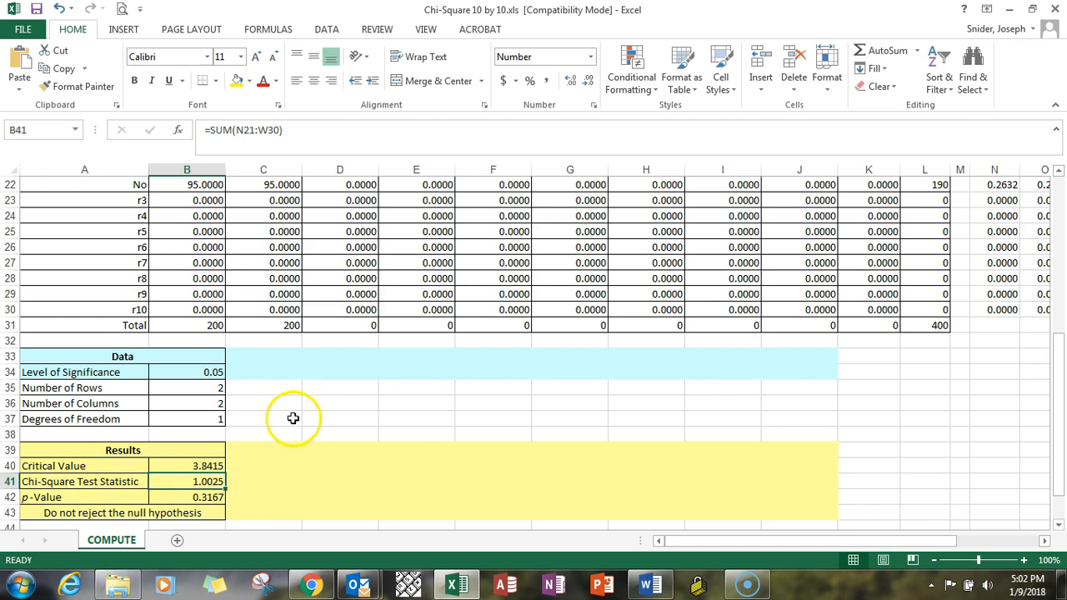
mouse_move(284, 407)
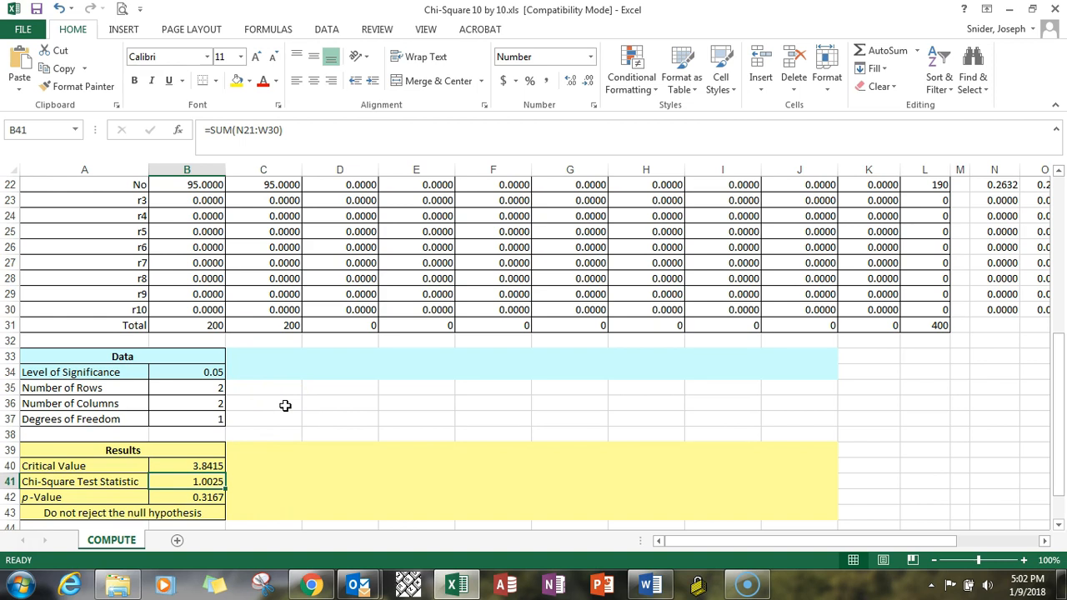
mouse_move(267, 397)
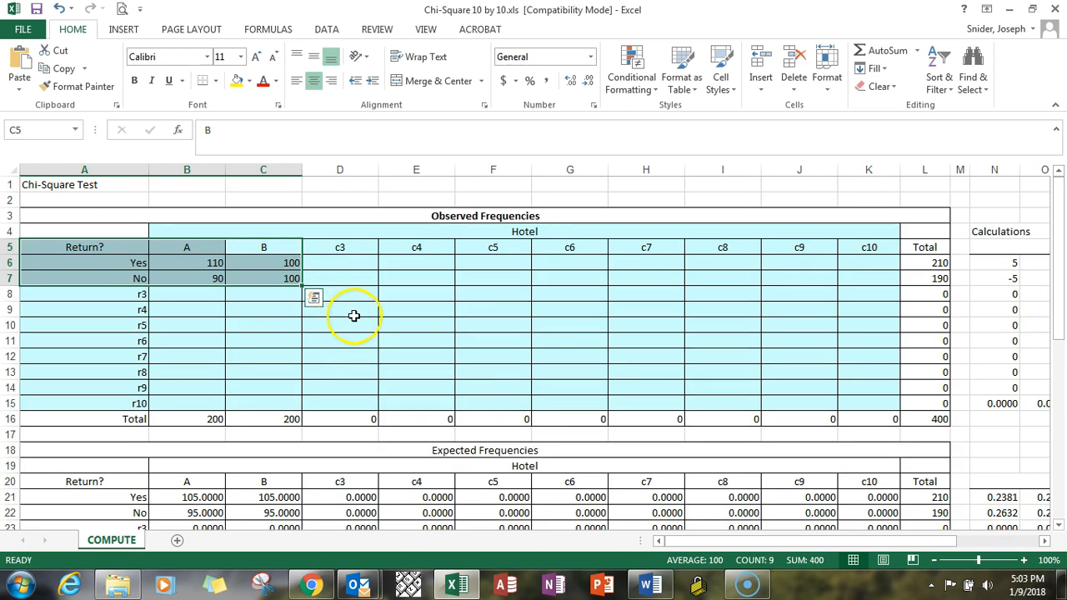
mouse_move(574, 337)
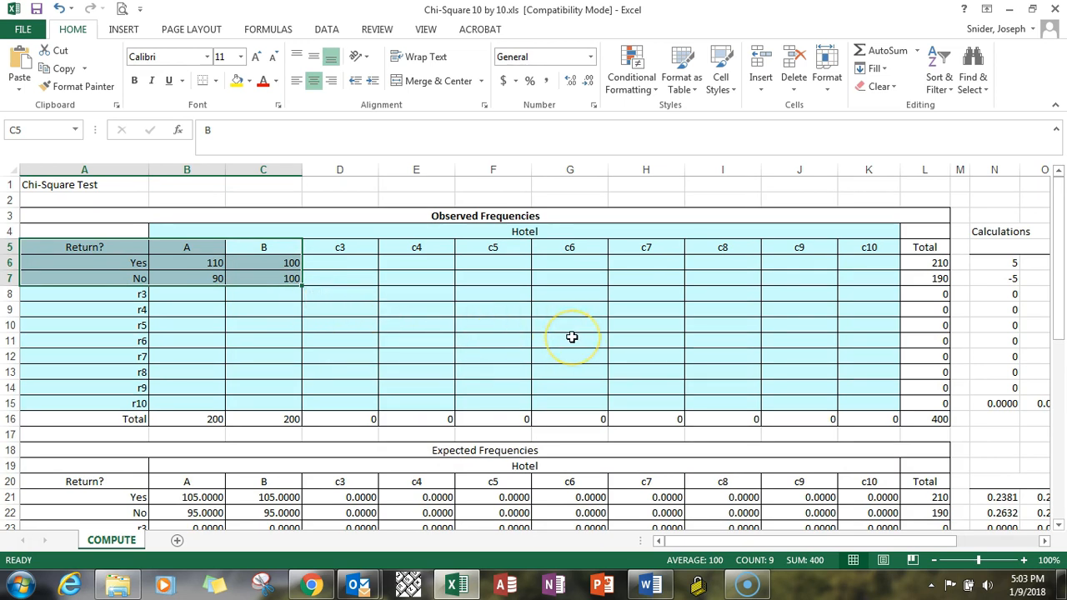
mouse_move(571, 337)
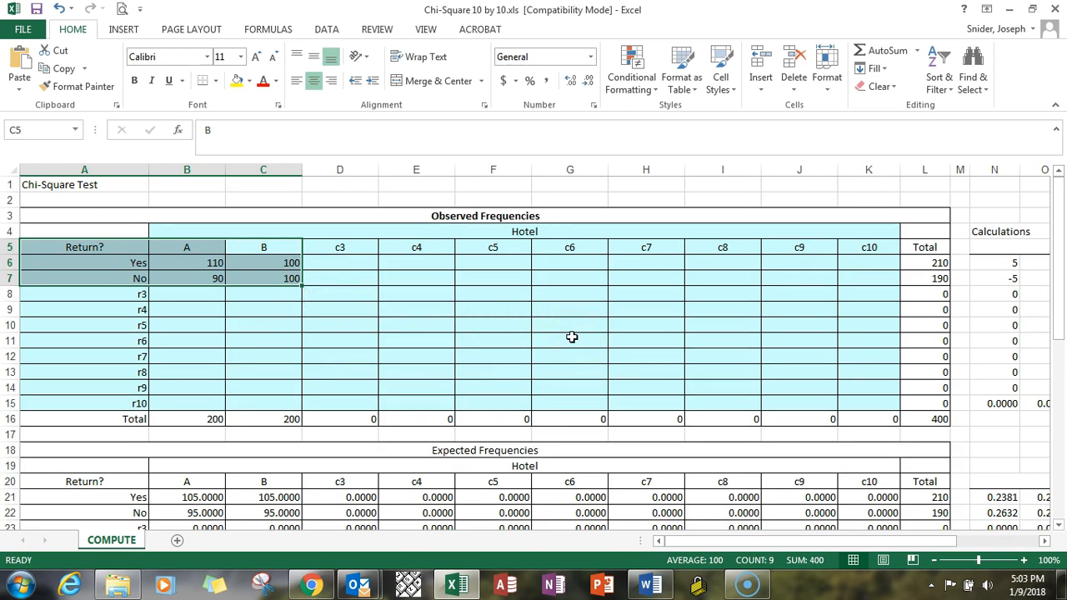